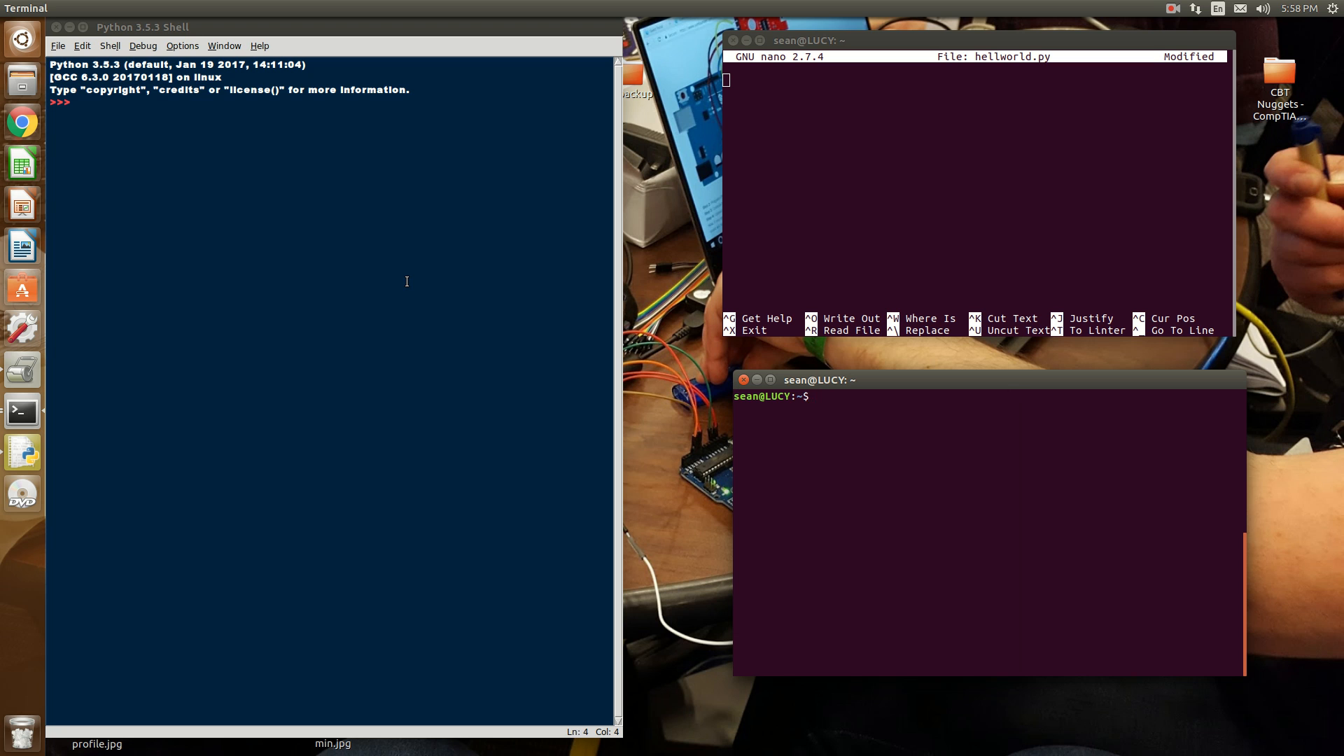
Step: Enter the command sudo apt-get install python in the terminal
click(815, 396)
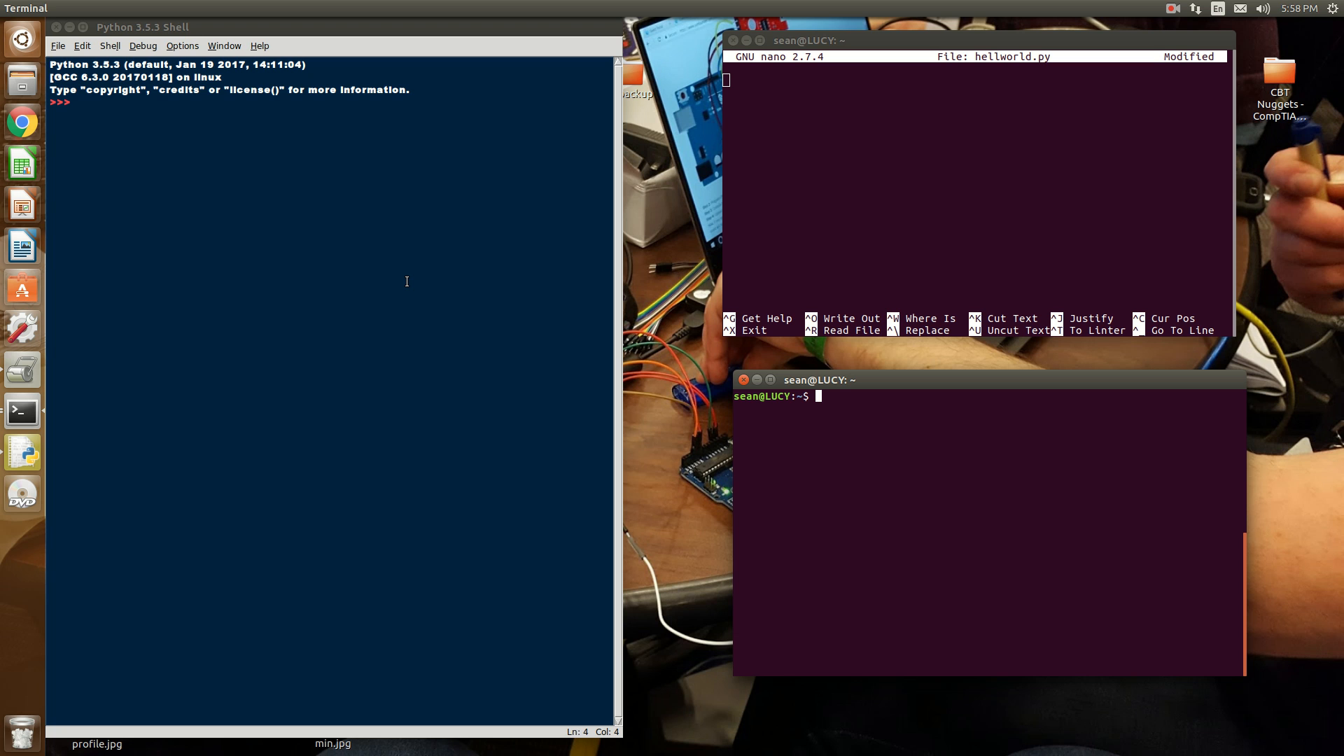
mouse_move(490, 131)
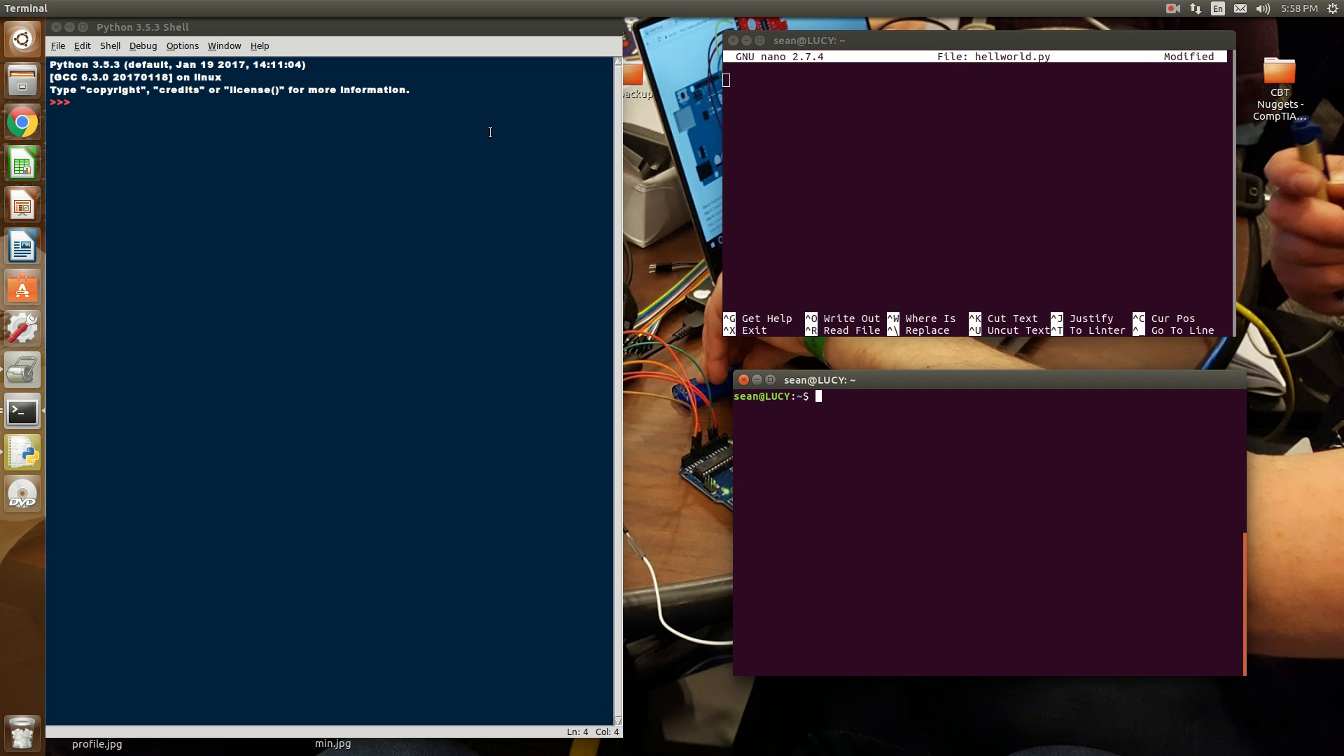
mouse_move(486, 74)
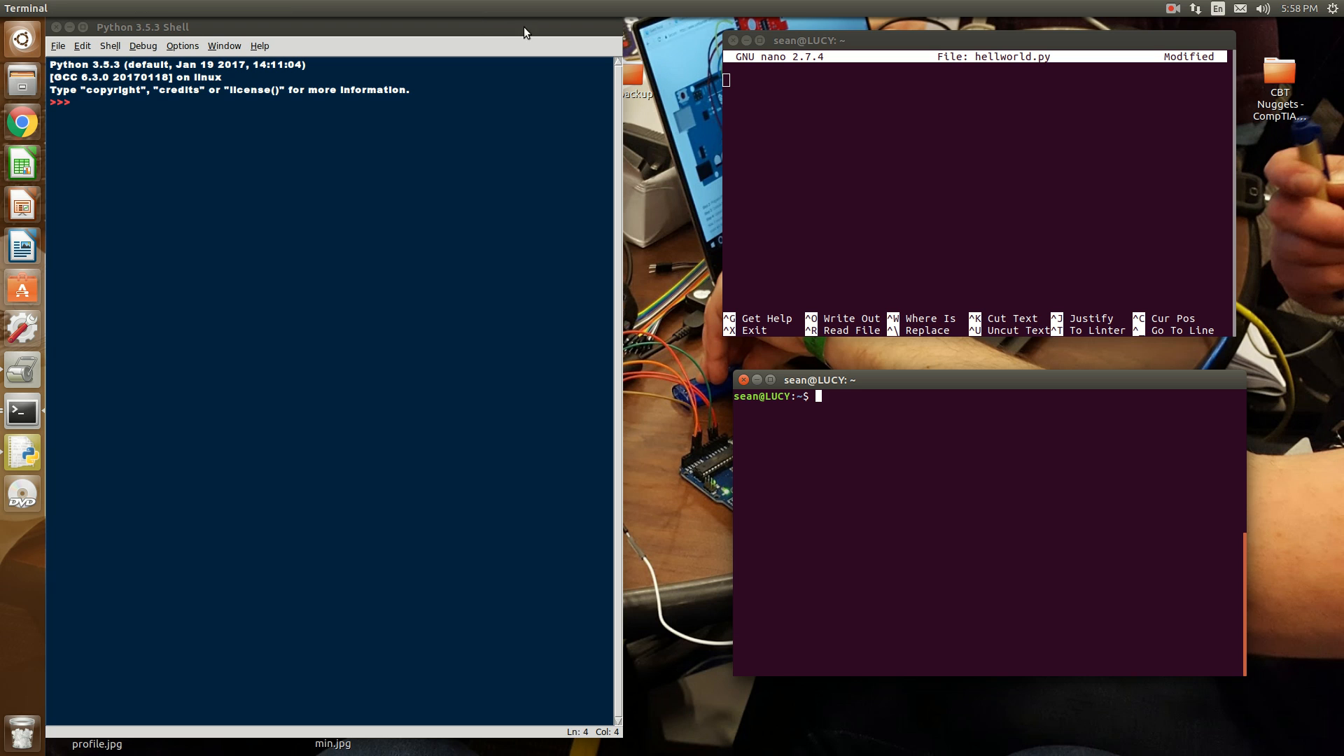
mouse_move(903, 426)
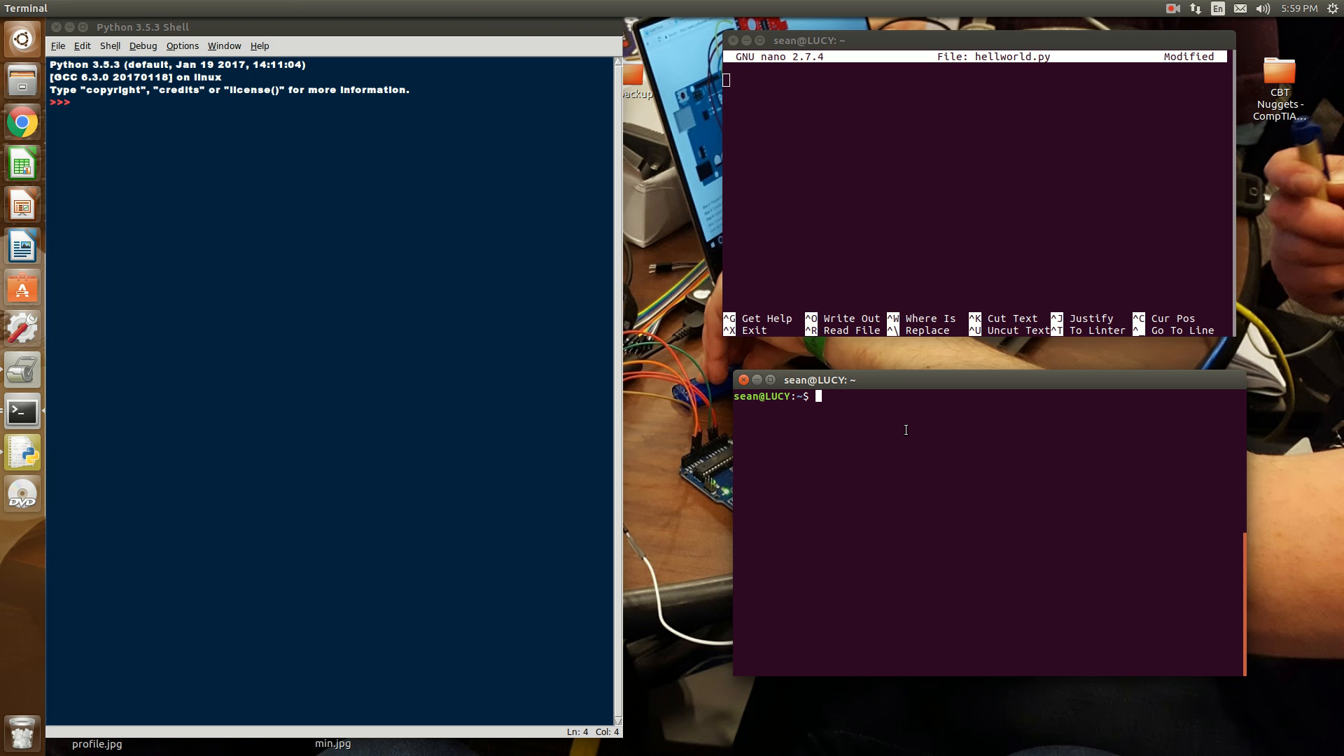
text(sudo apt-g)
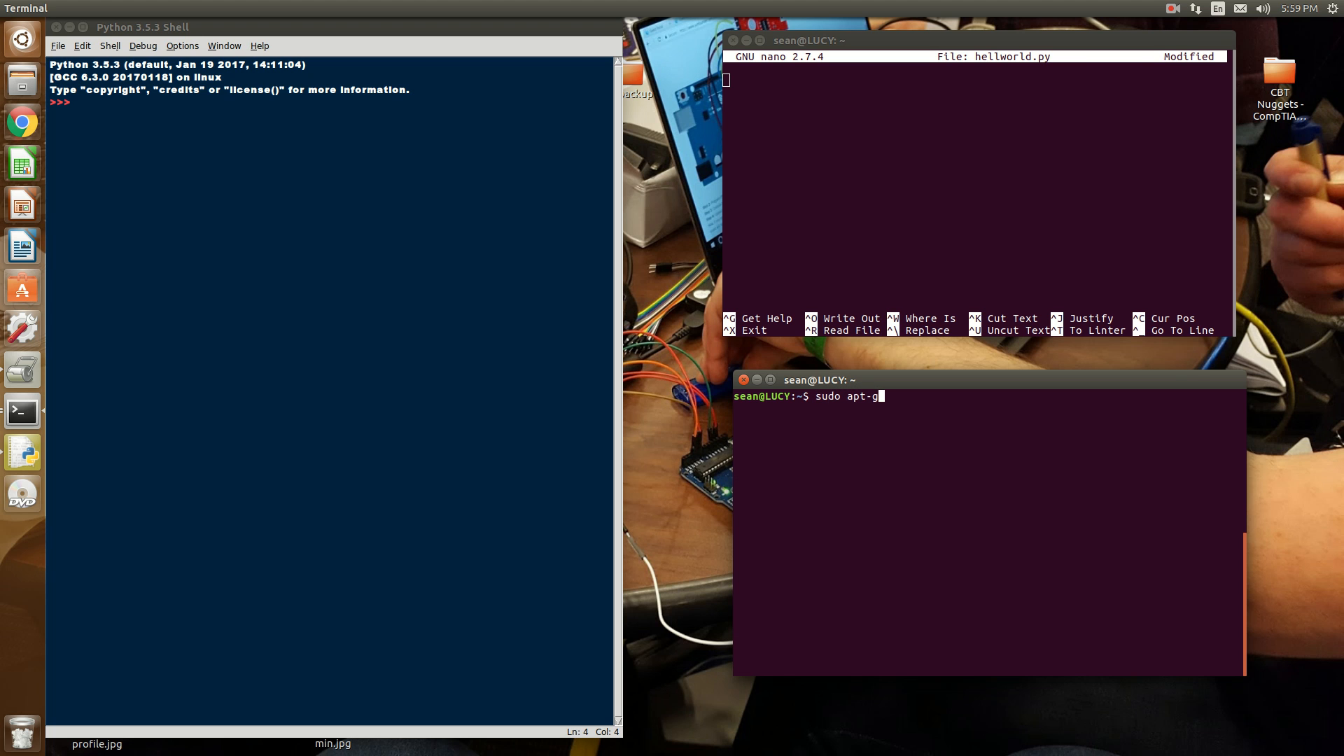
text(et)
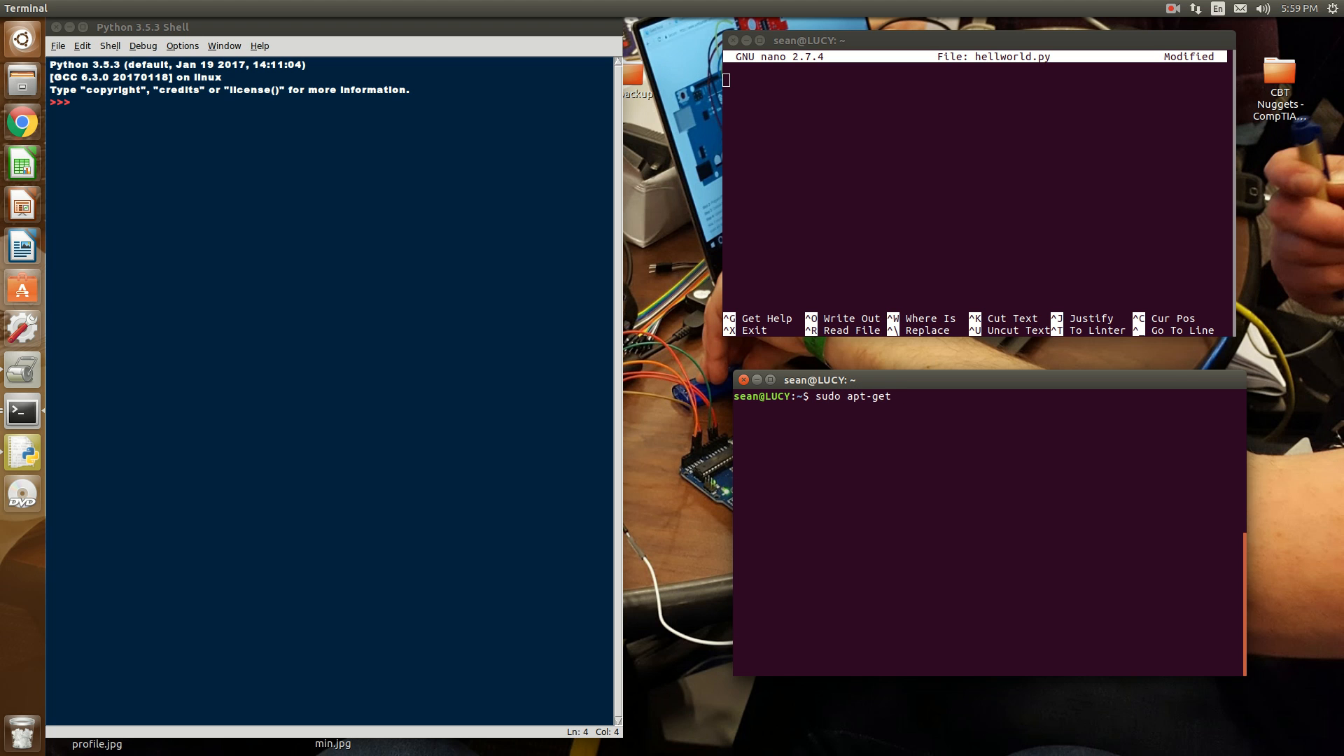
text(install put)
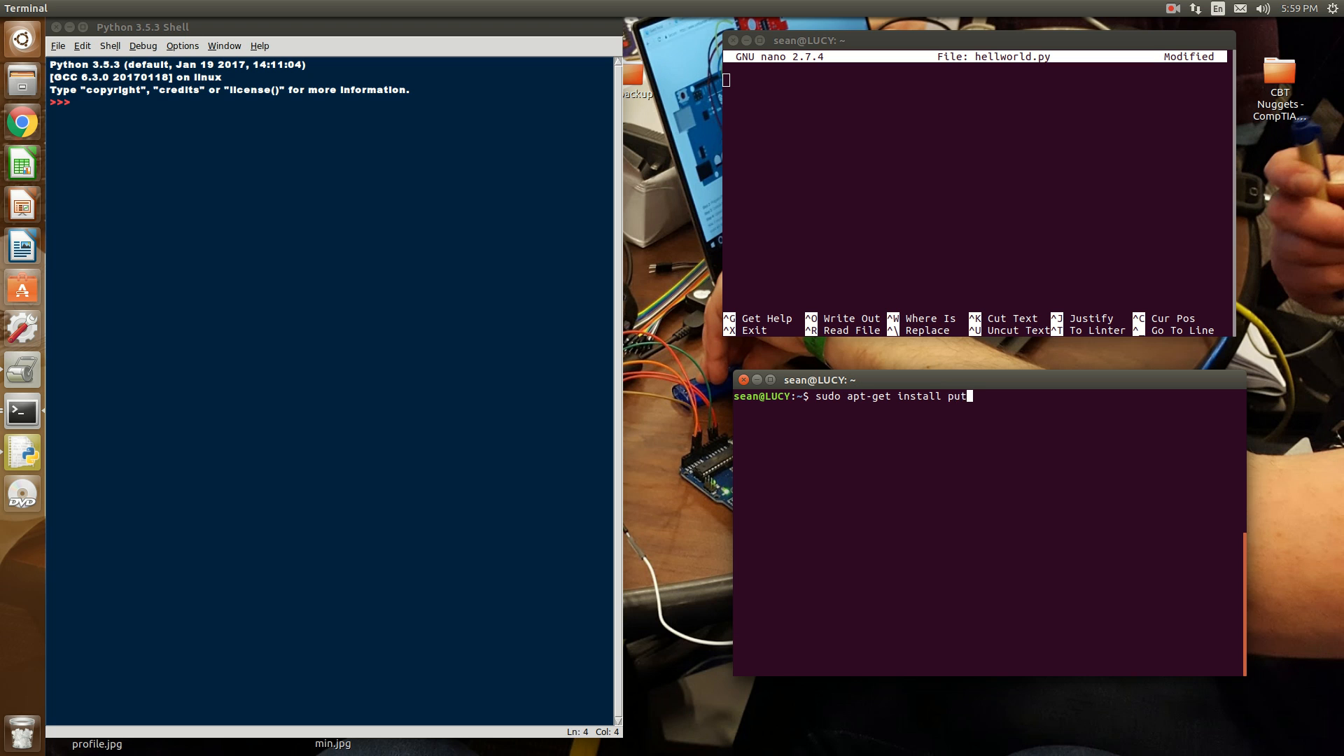
text(yth)
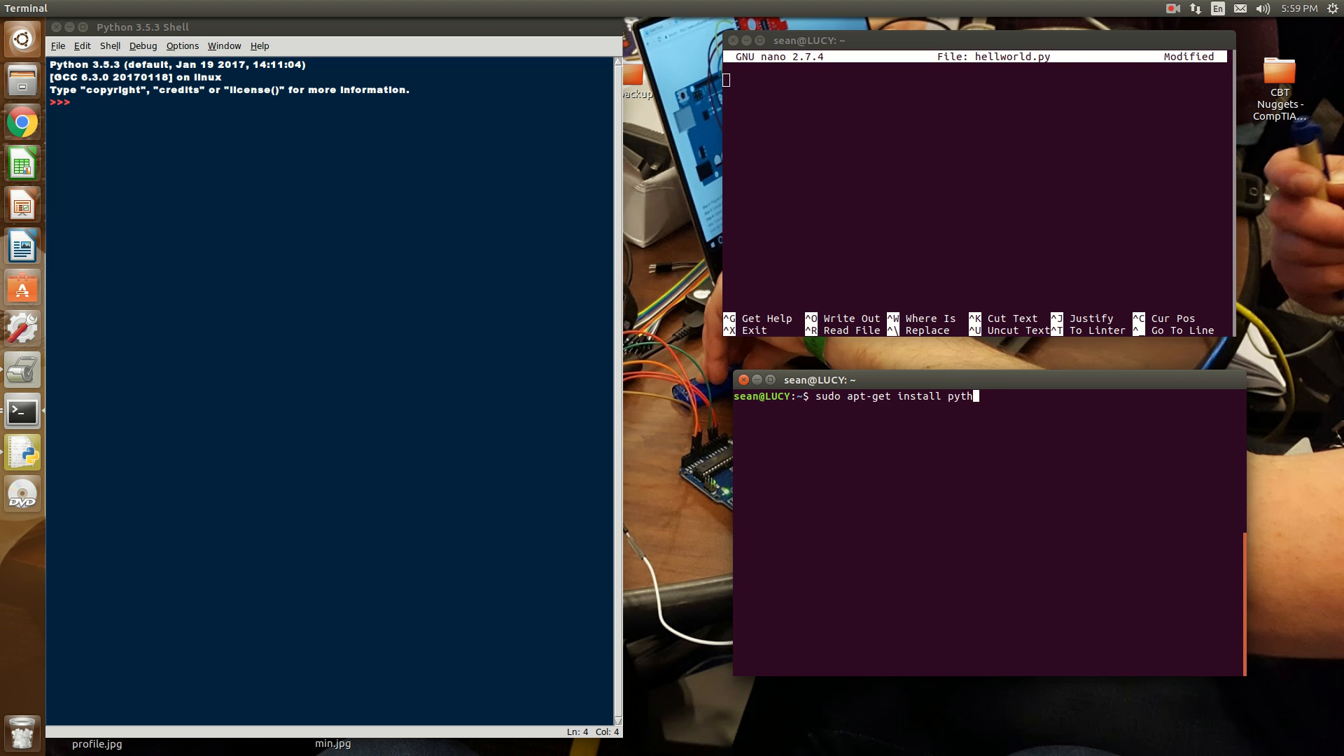
text(on)
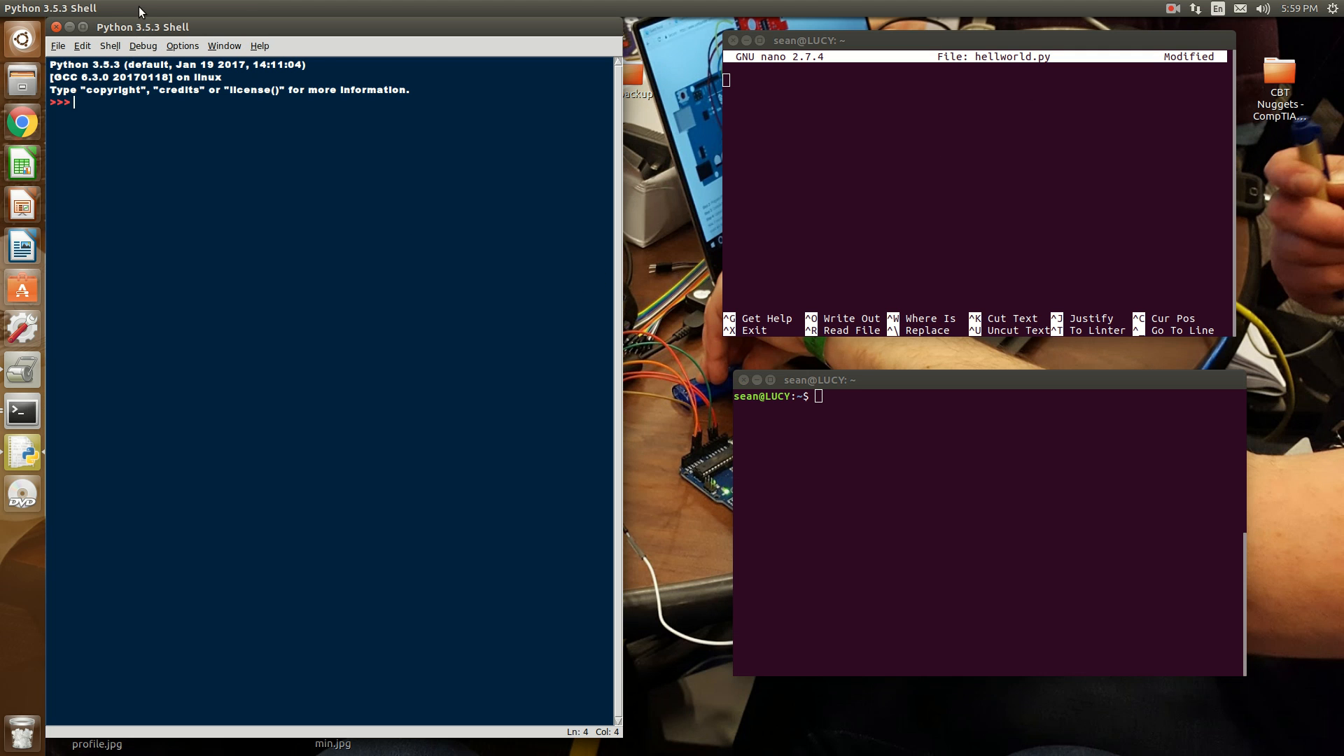
Step: Check IDLE's version in its About window, then start the python interactive interpreter in the terminal
click(259, 44)
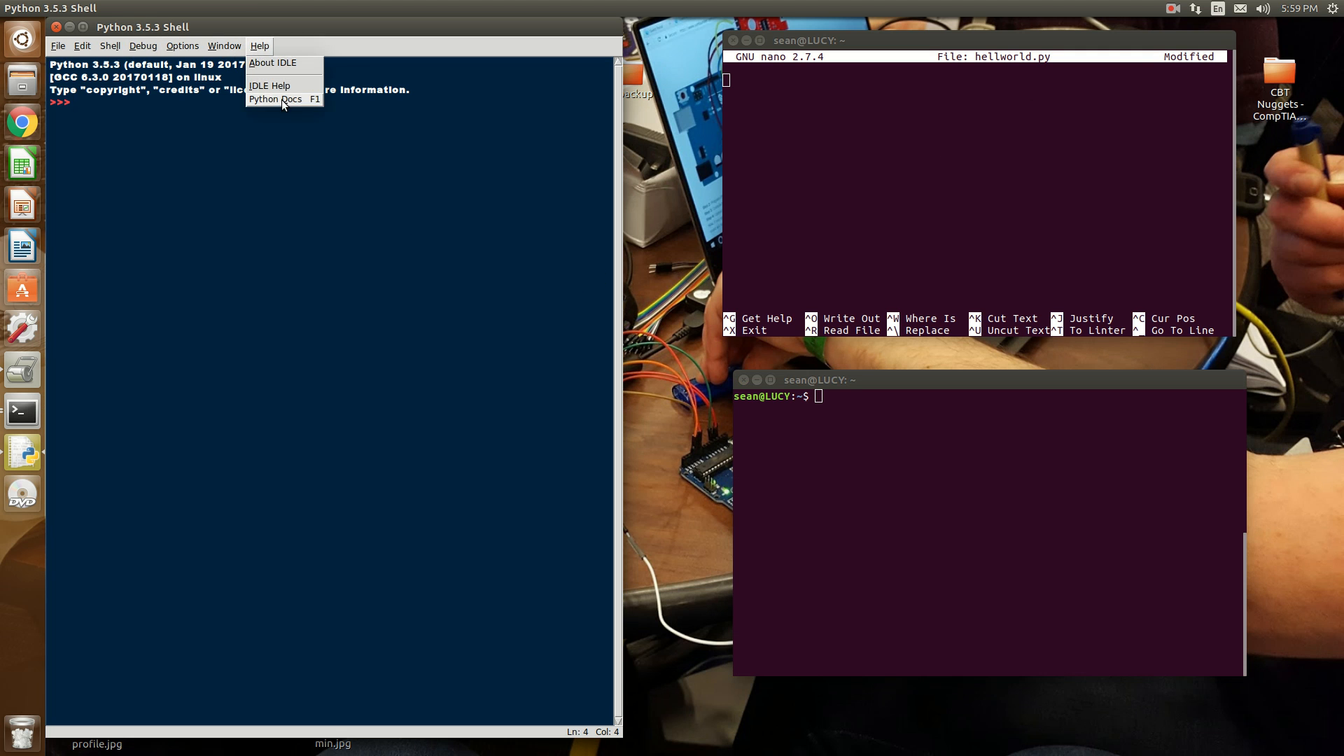
click(273, 63)
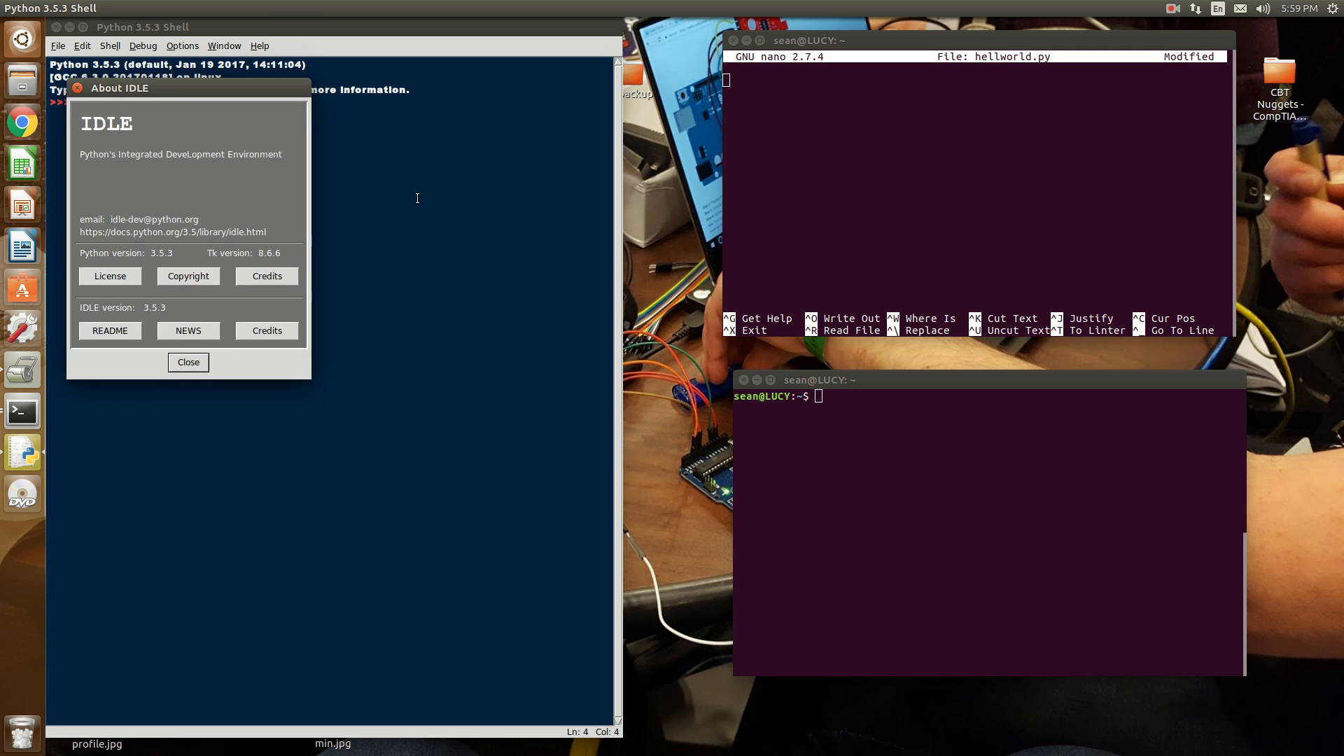
drag(120, 87, 203, 163)
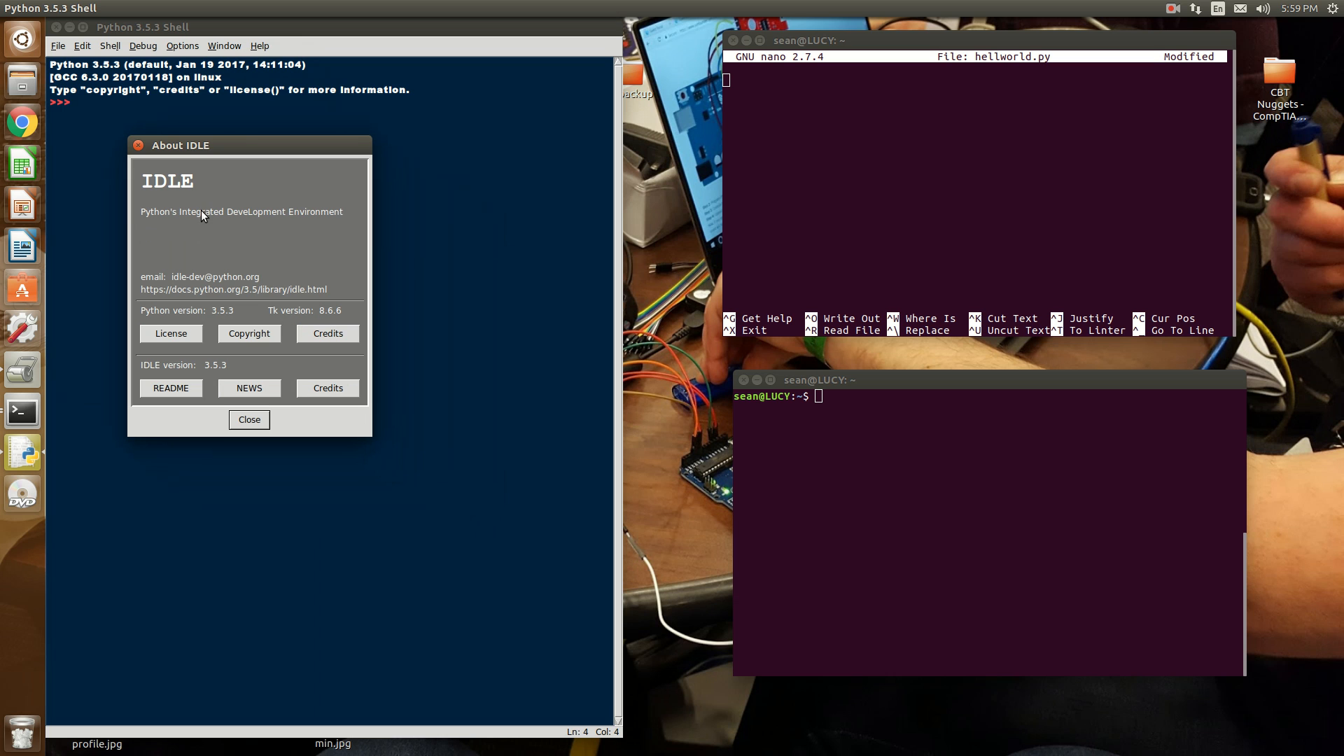
mouse_move(226, 232)
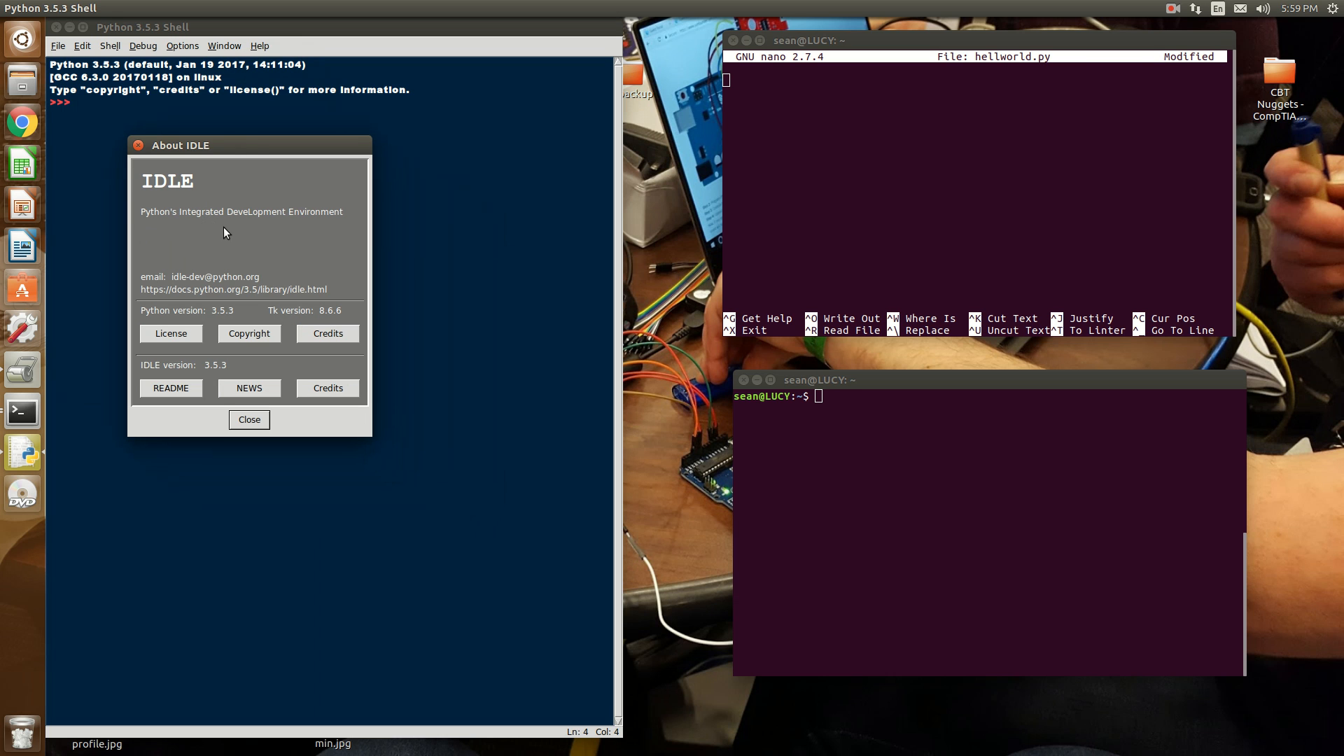
mouse_move(216, 208)
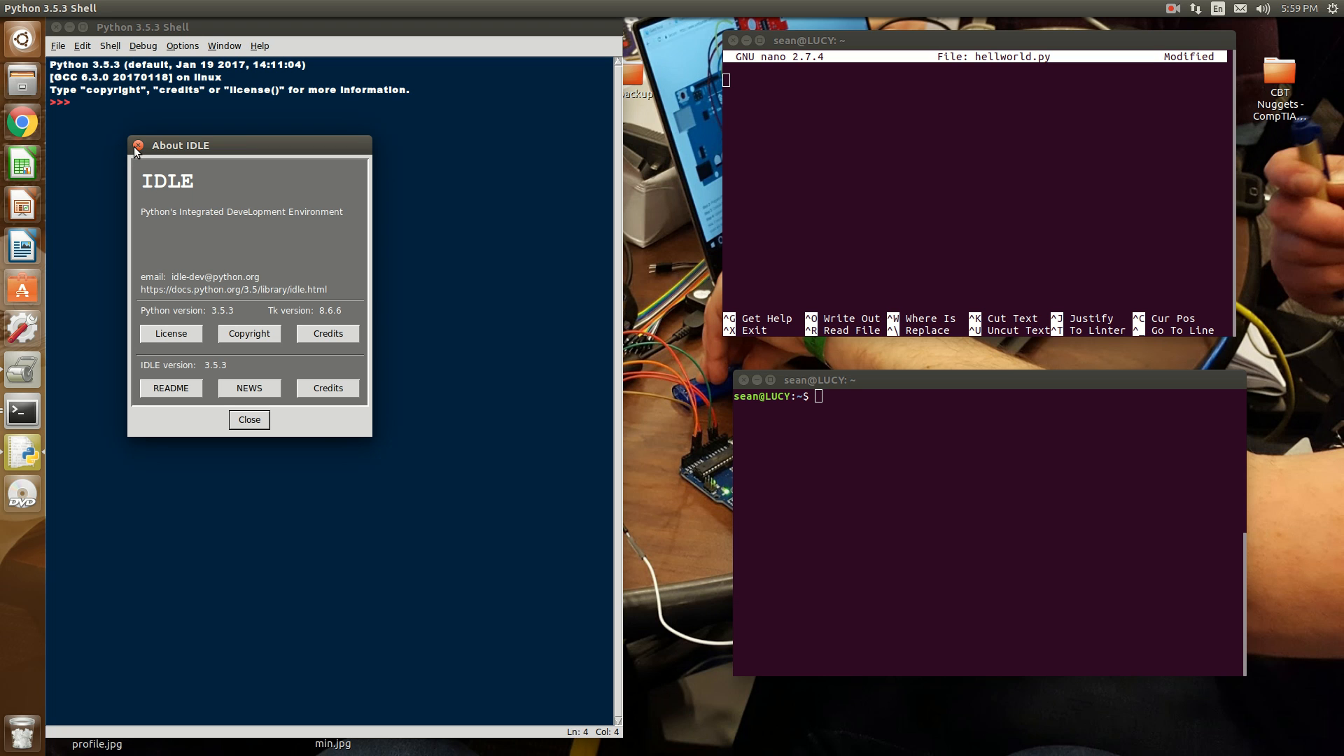
click(249, 419)
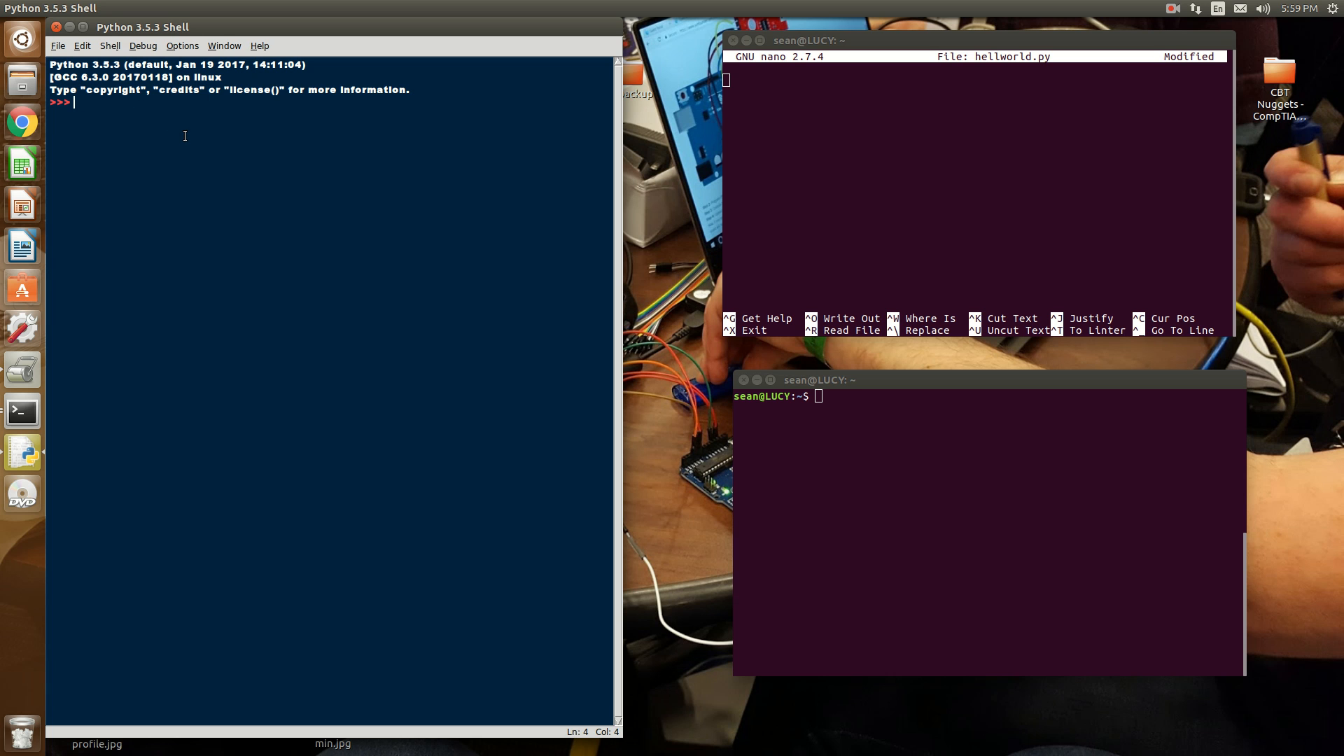
mouse_move(238, 206)
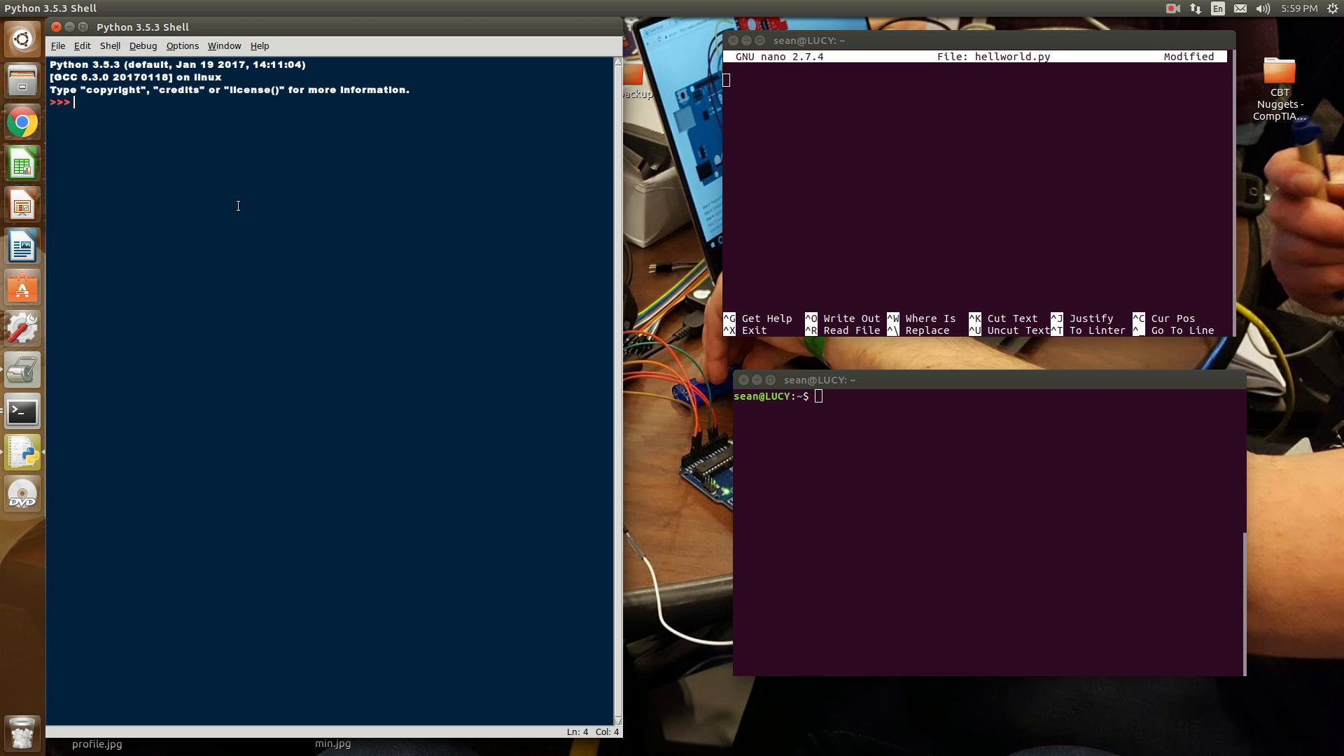
mouse_move(322, 230)
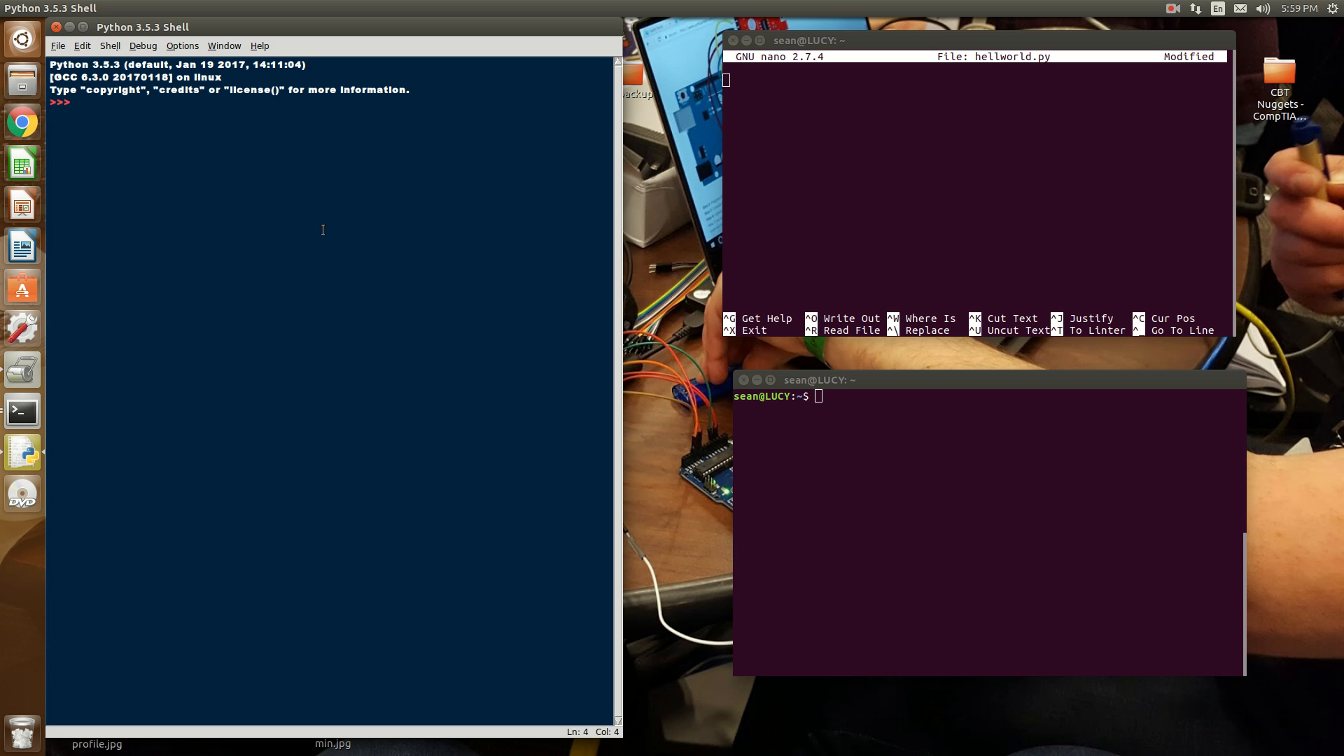
mouse_move(399, 272)
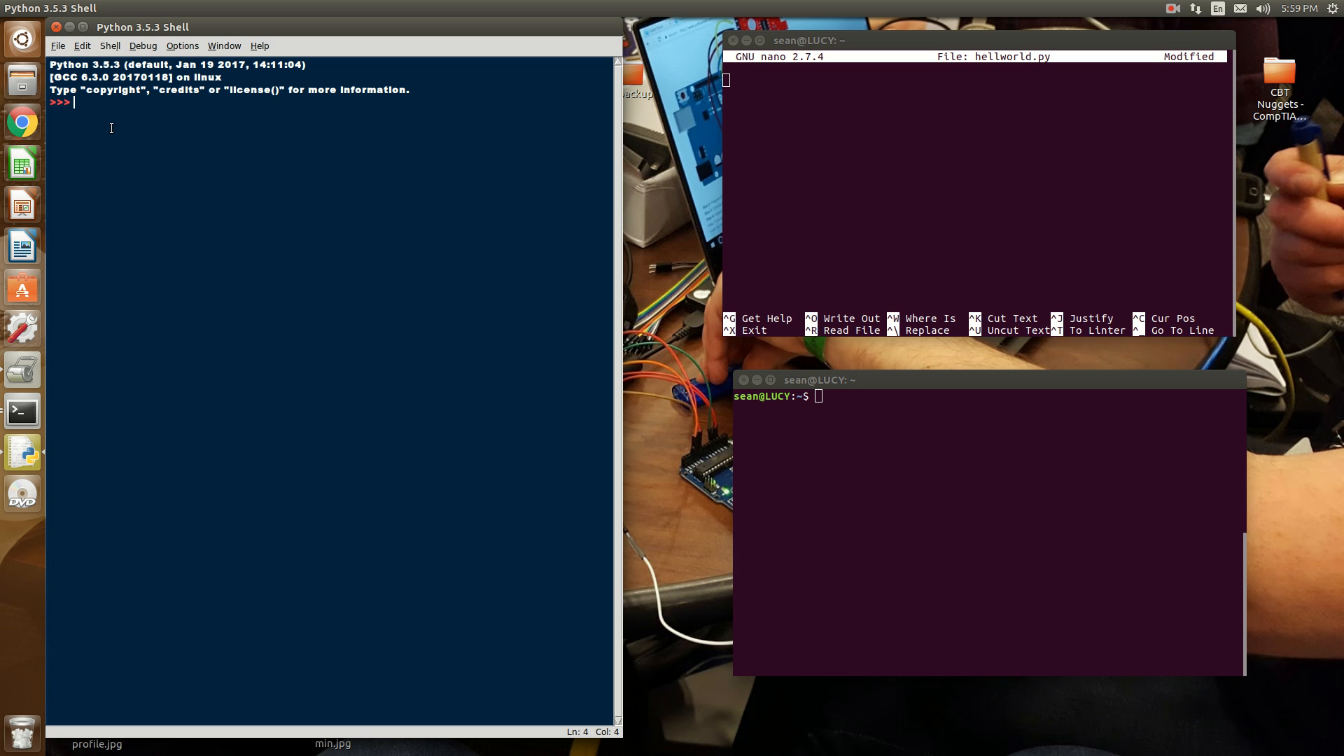
mouse_move(252, 186)
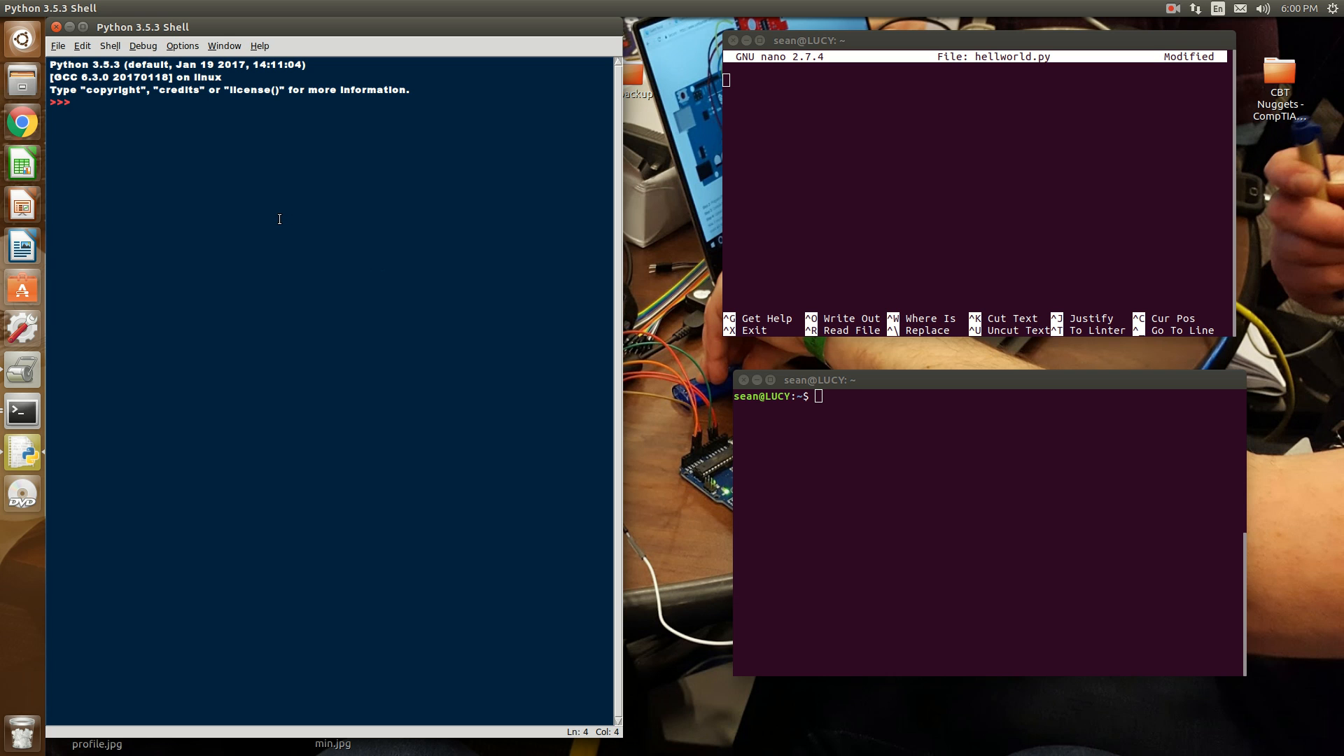
mouse_move(384, 195)
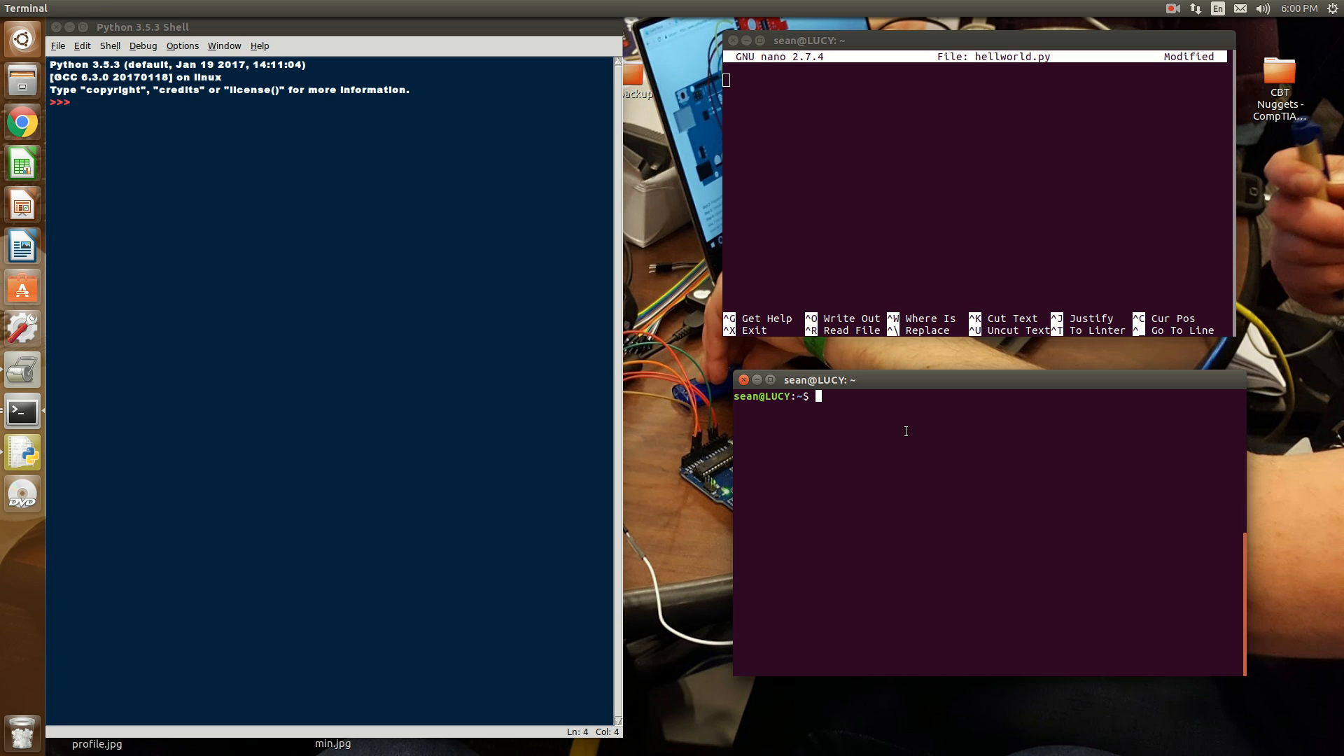
mouse_move(990, 452)
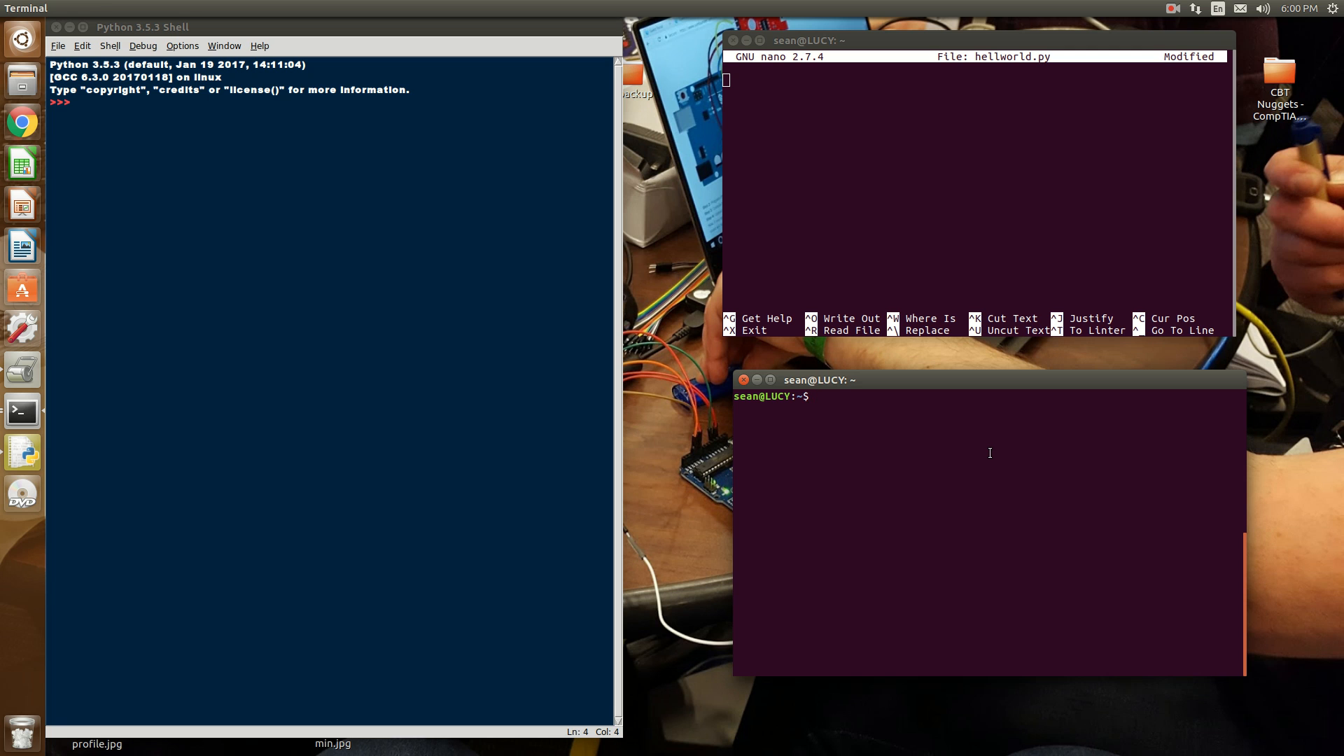
text(python)
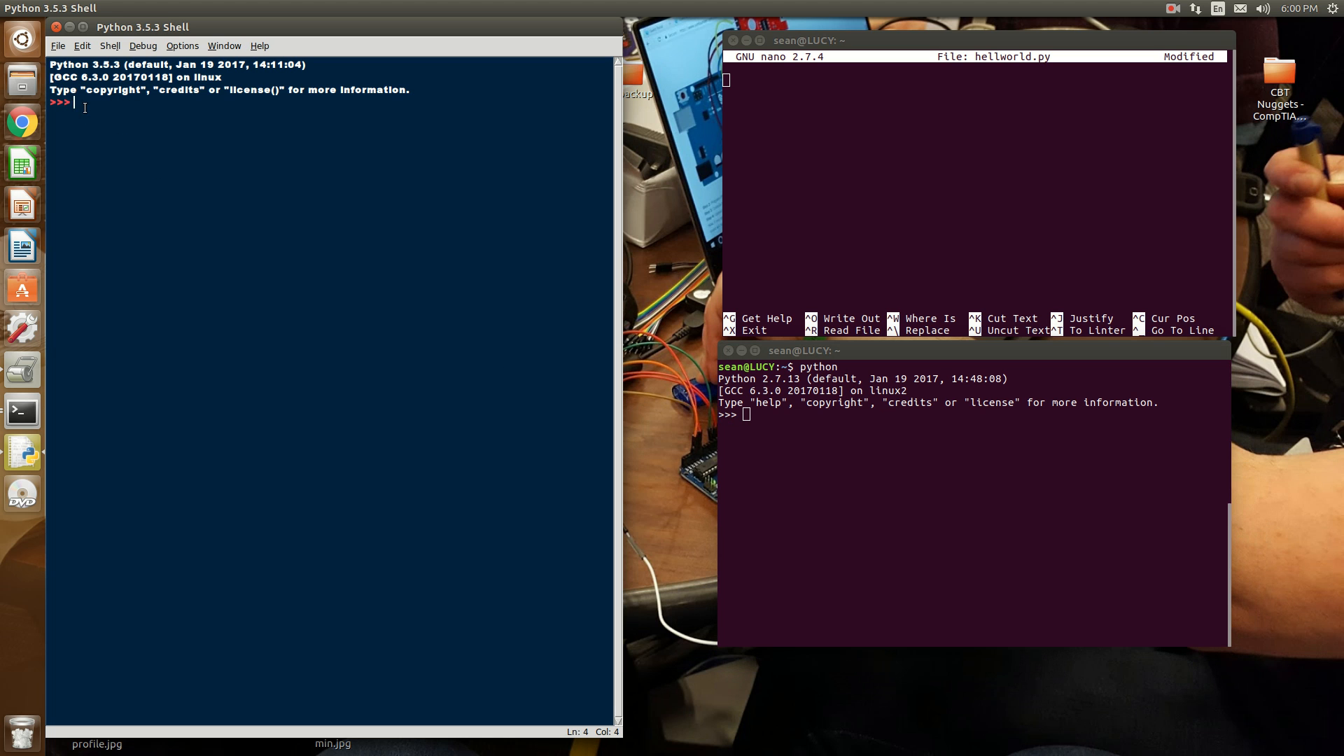
mouse_move(215, 192)
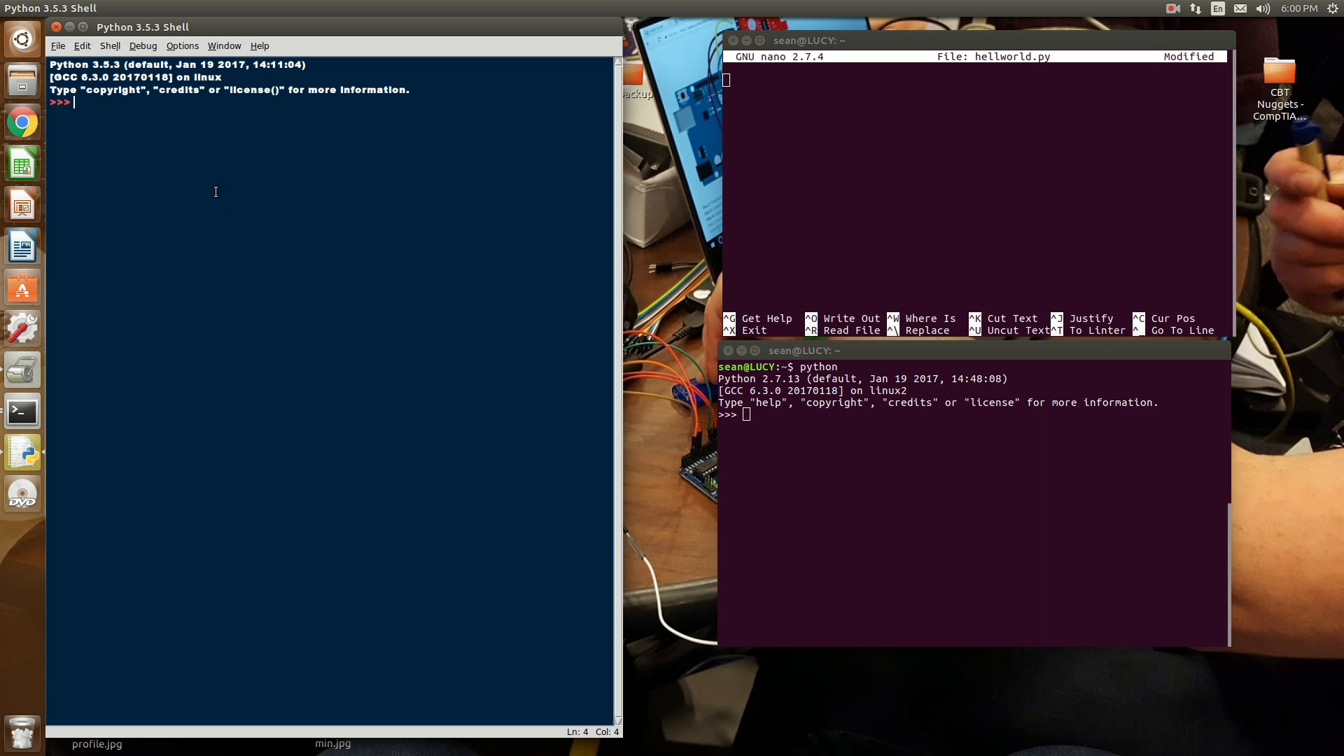
mouse_move(315, 270)
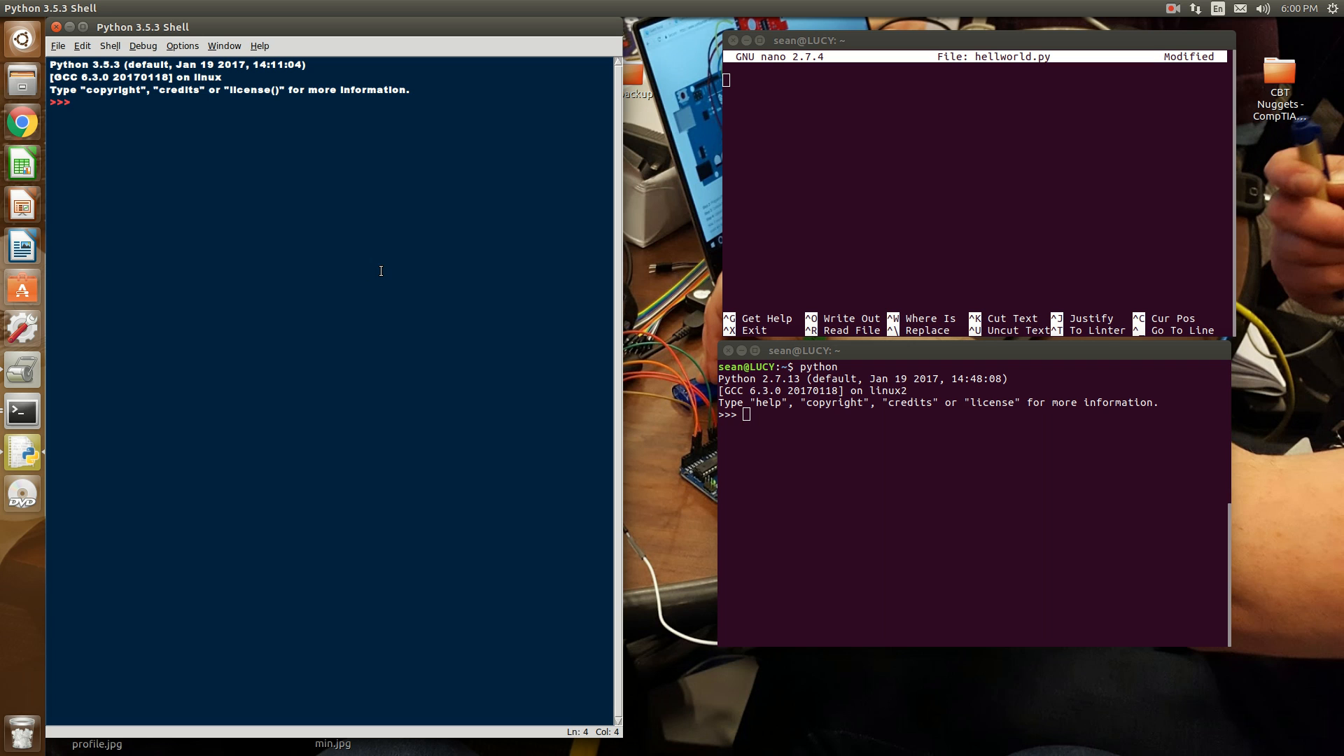
Step: Enter hello in the IDLE shell and terminal python (NameError), then evaluate 1+5 to 6 in IDLE
text(hello)
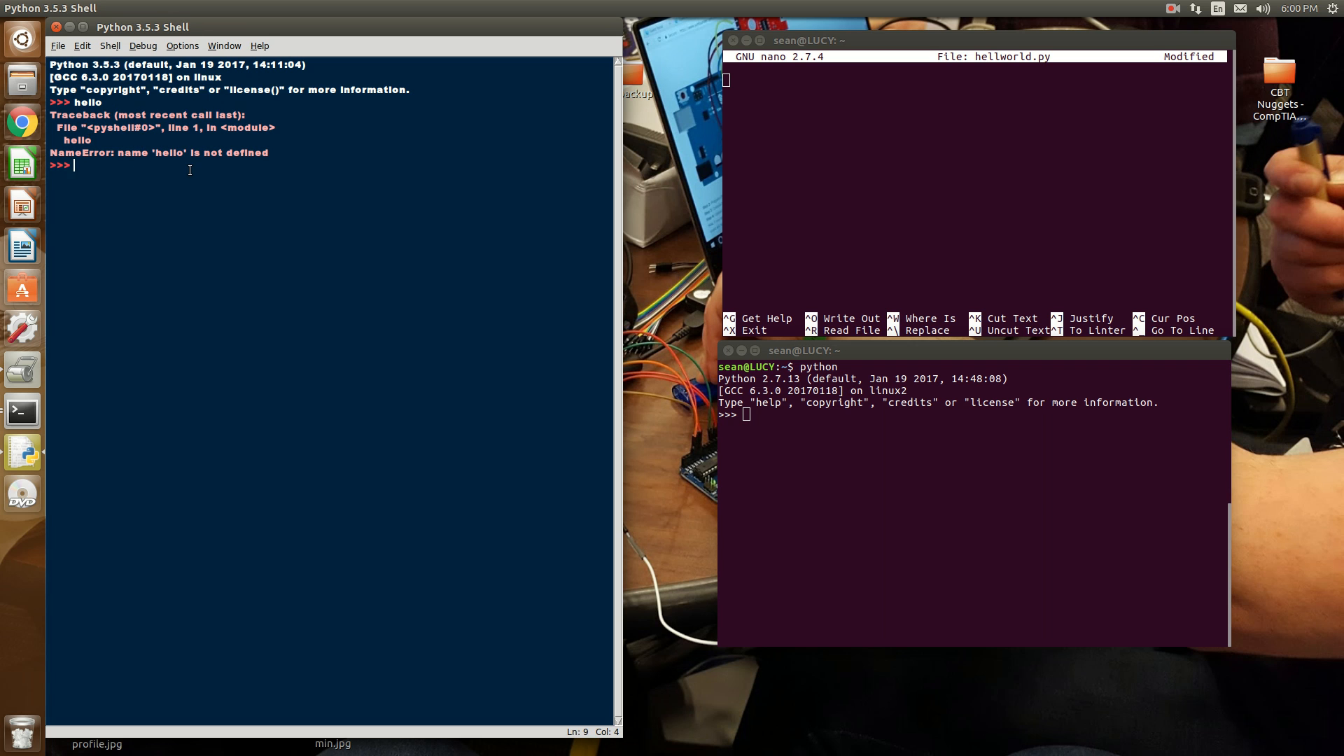
text(hello)
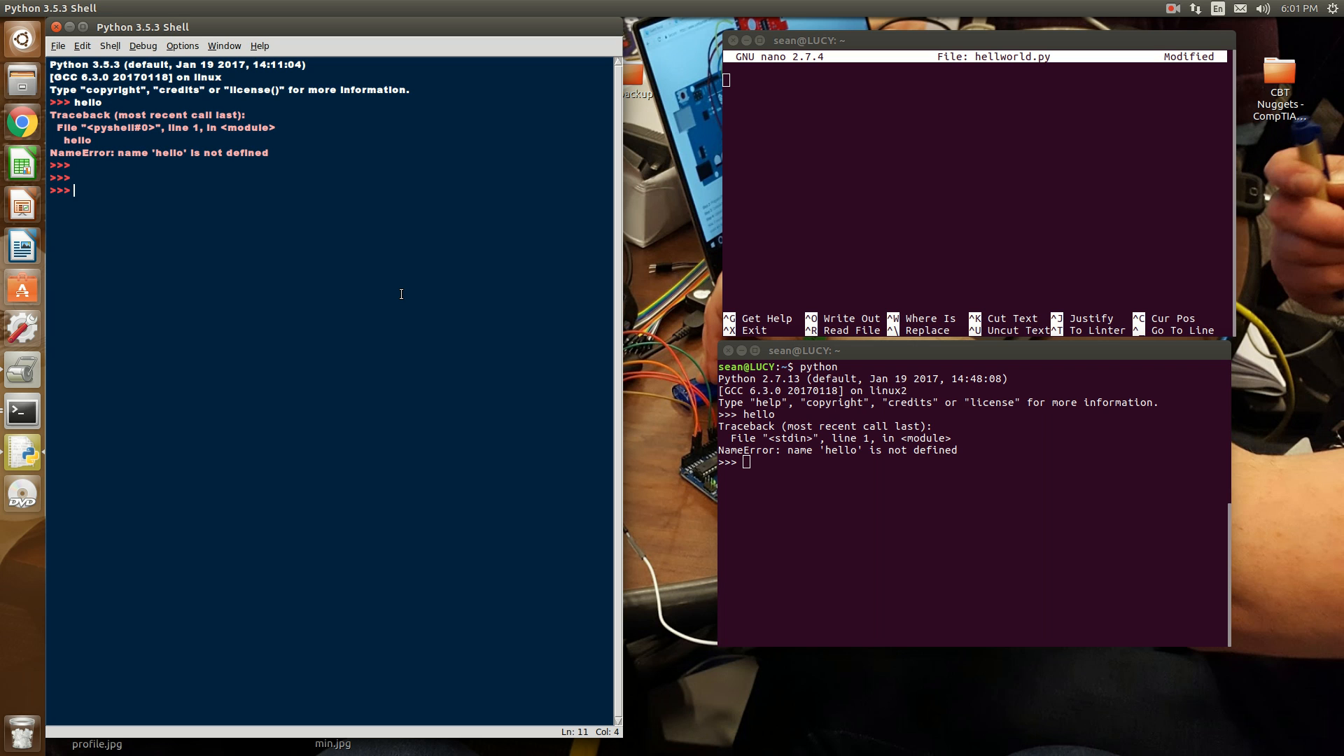
text(1+5)
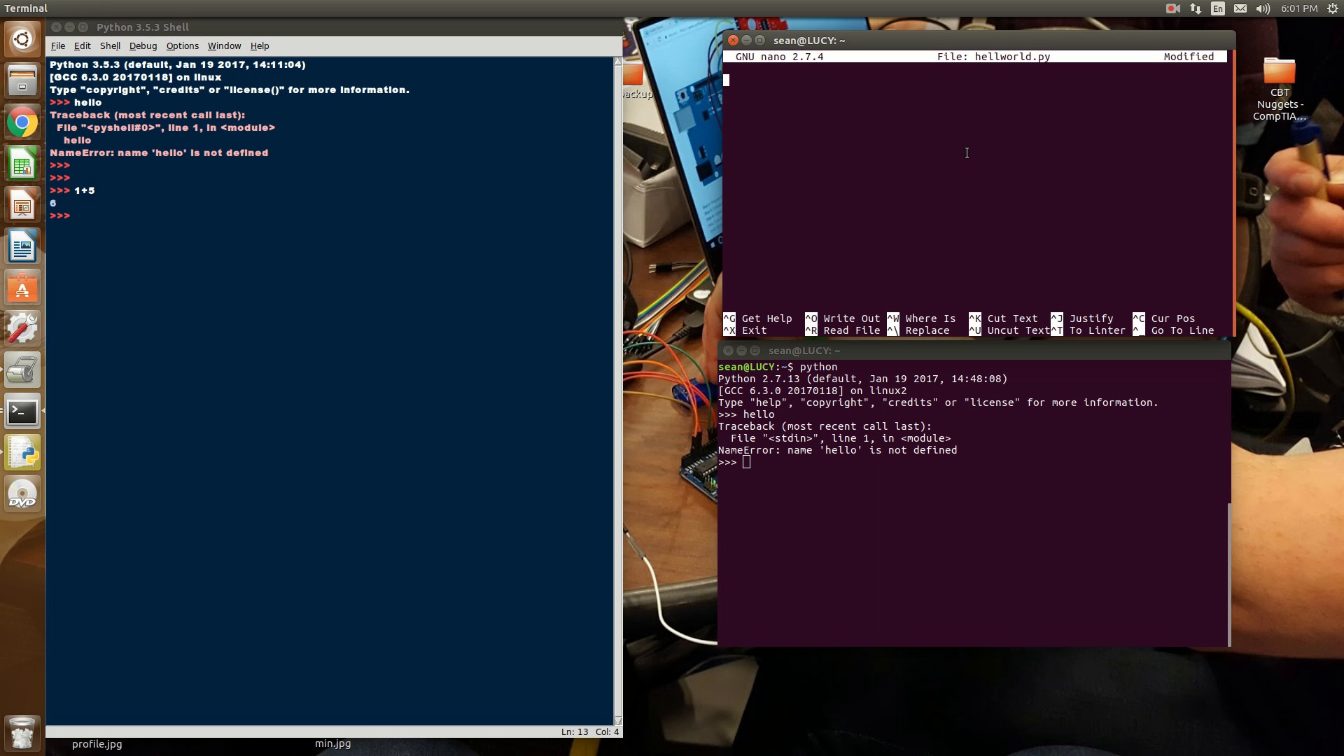
mouse_move(993, 55)
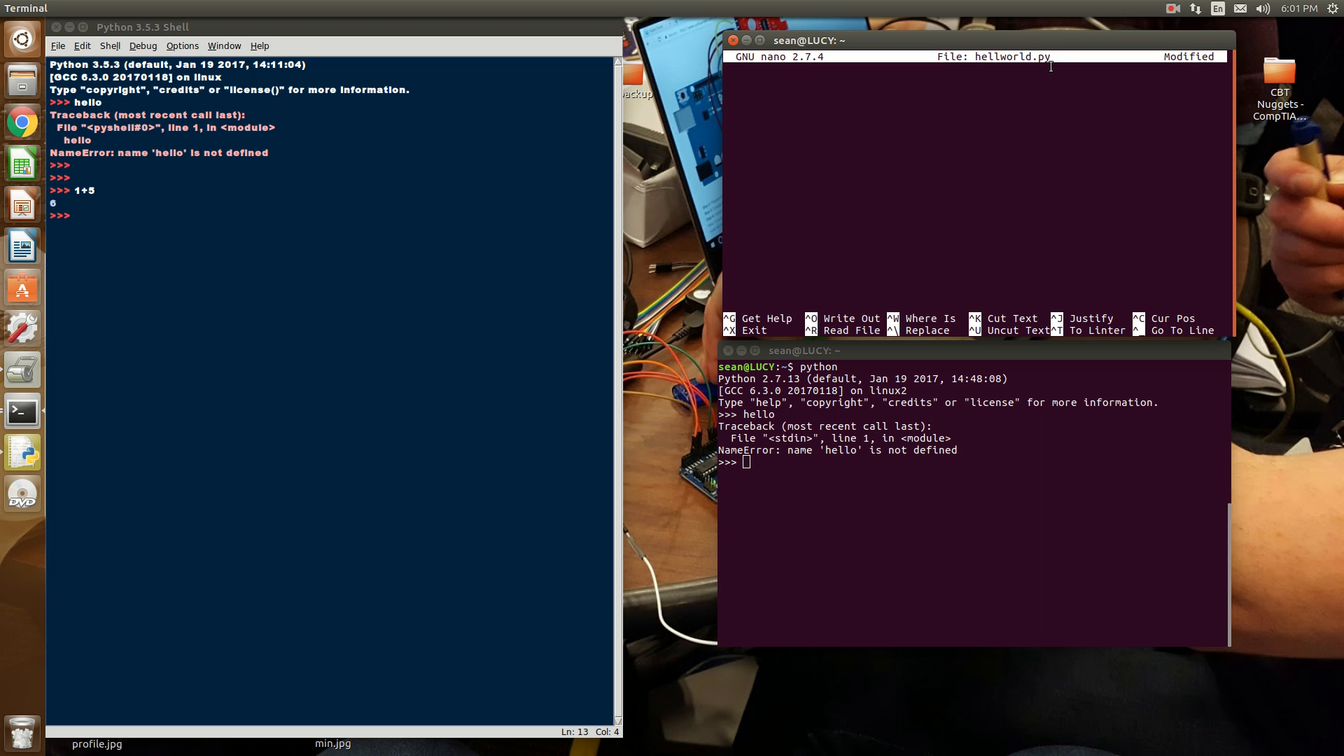
mouse_move(956, 192)
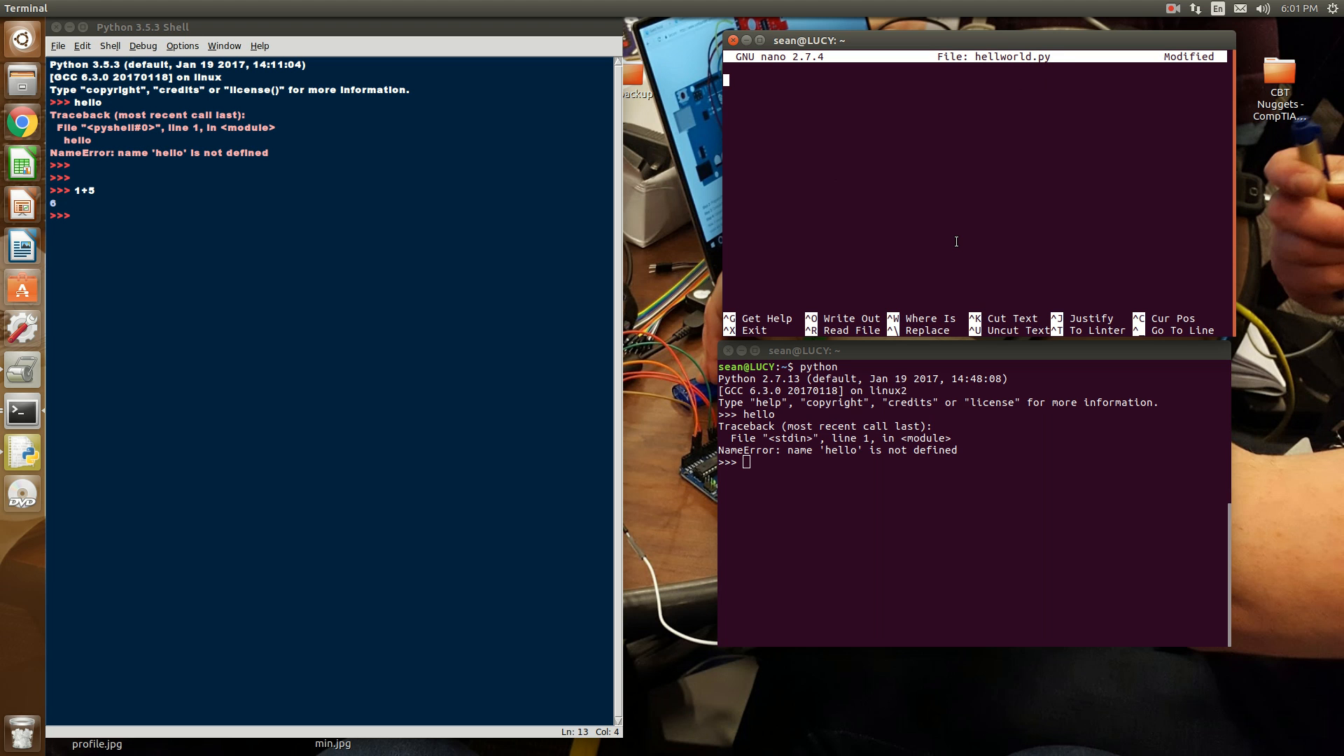
Step: Write 1+ in nano, leave the editor, and run python hellworld.py with no output
text(1+)
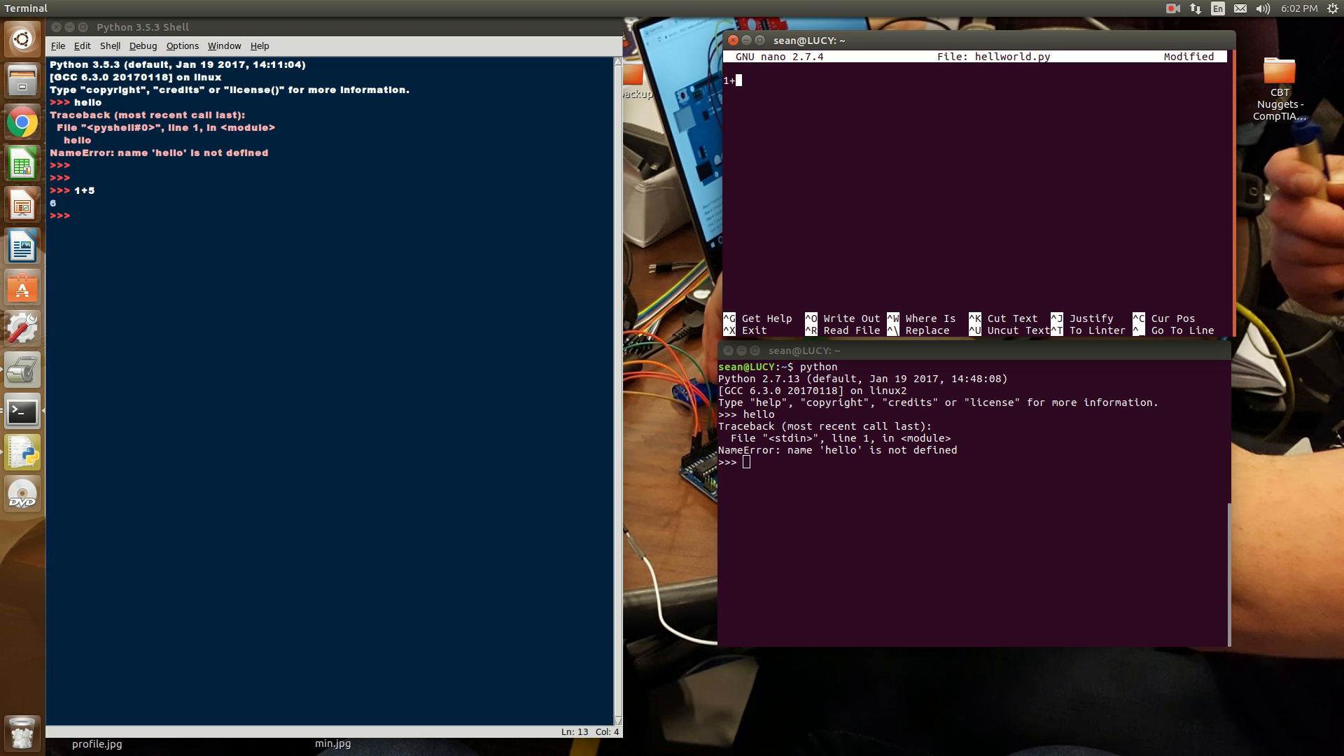
key(ctrl+o)
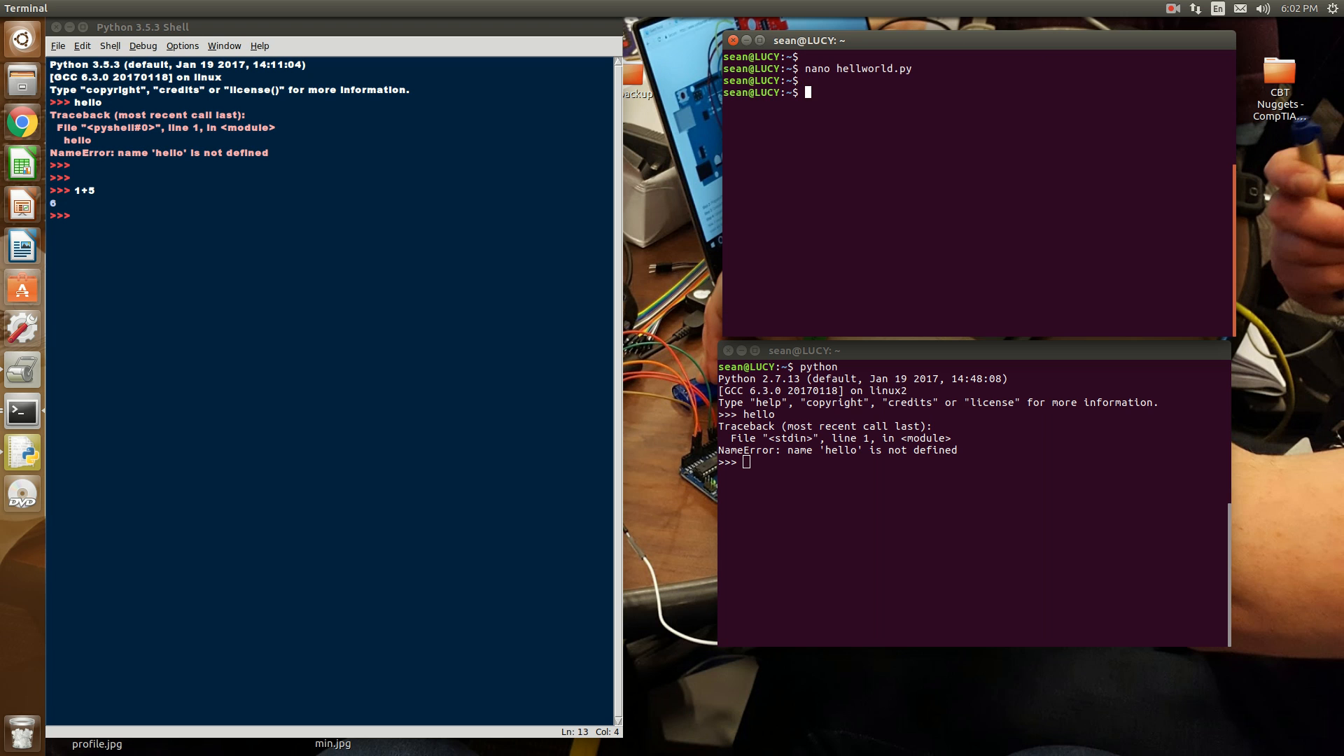
text(python hellworld.py)
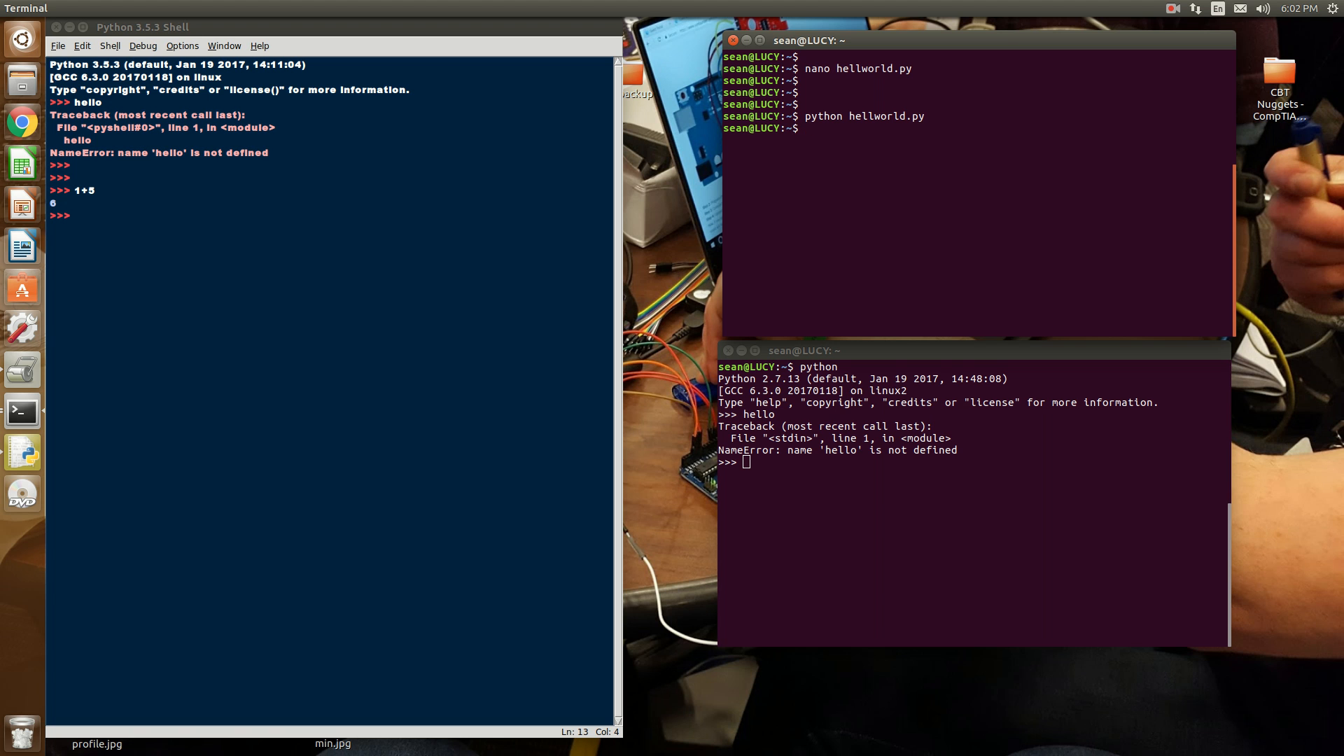
Step: Edit hellworld.py in nano to print( 1+5), save it, and run it with python to print 6
text(nano hellworld.py)
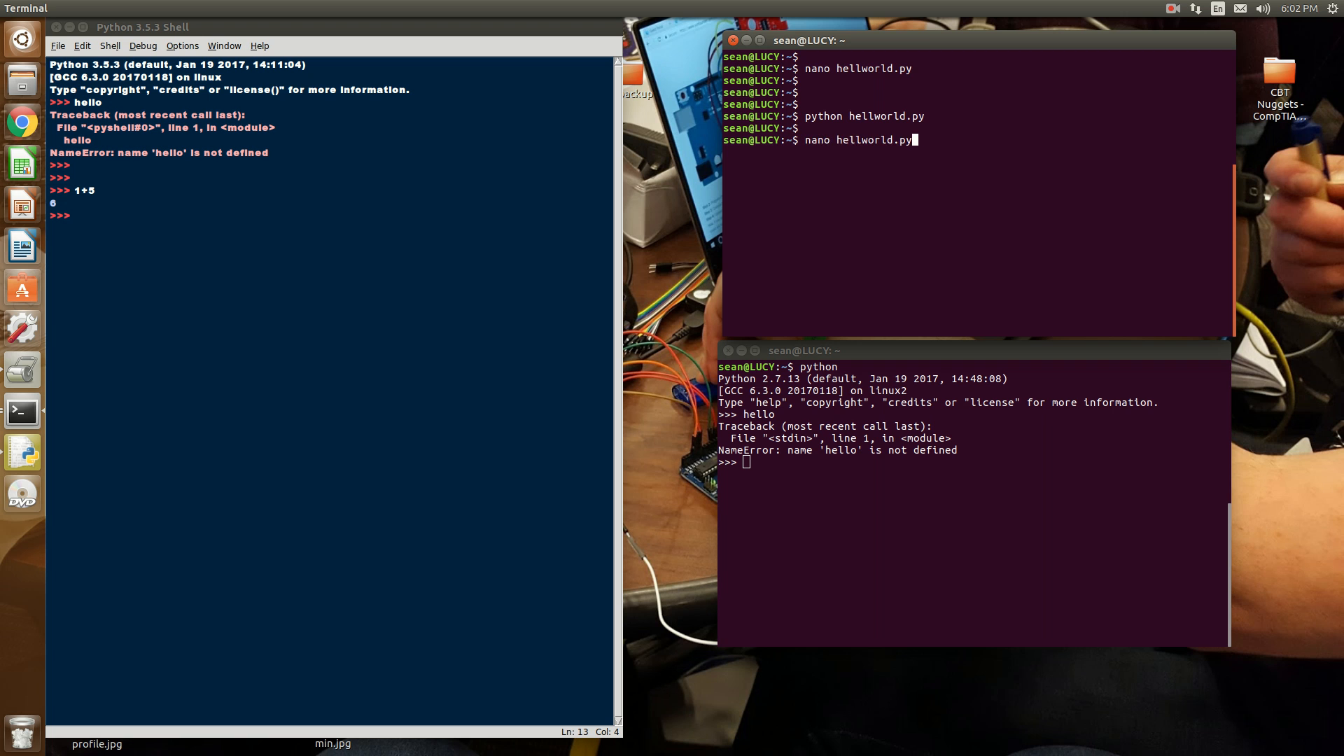
key(Enter)
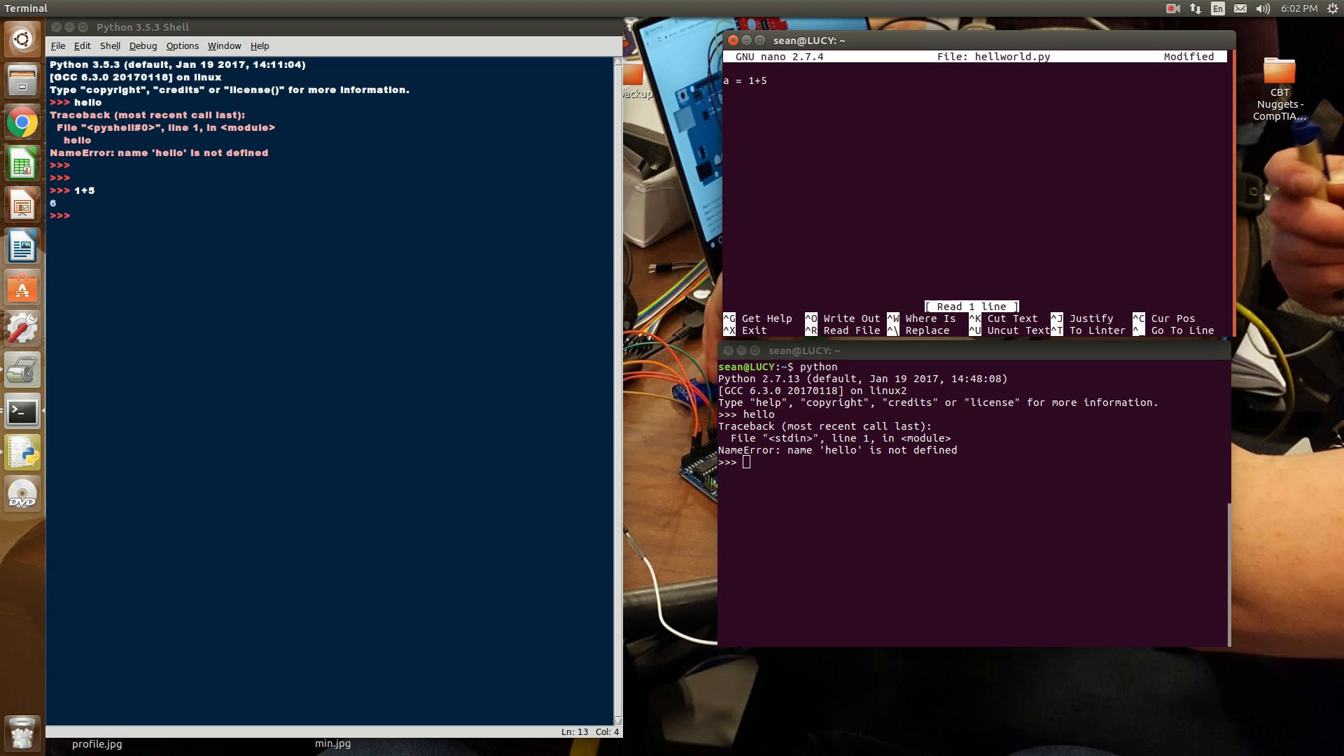
text(print (a)
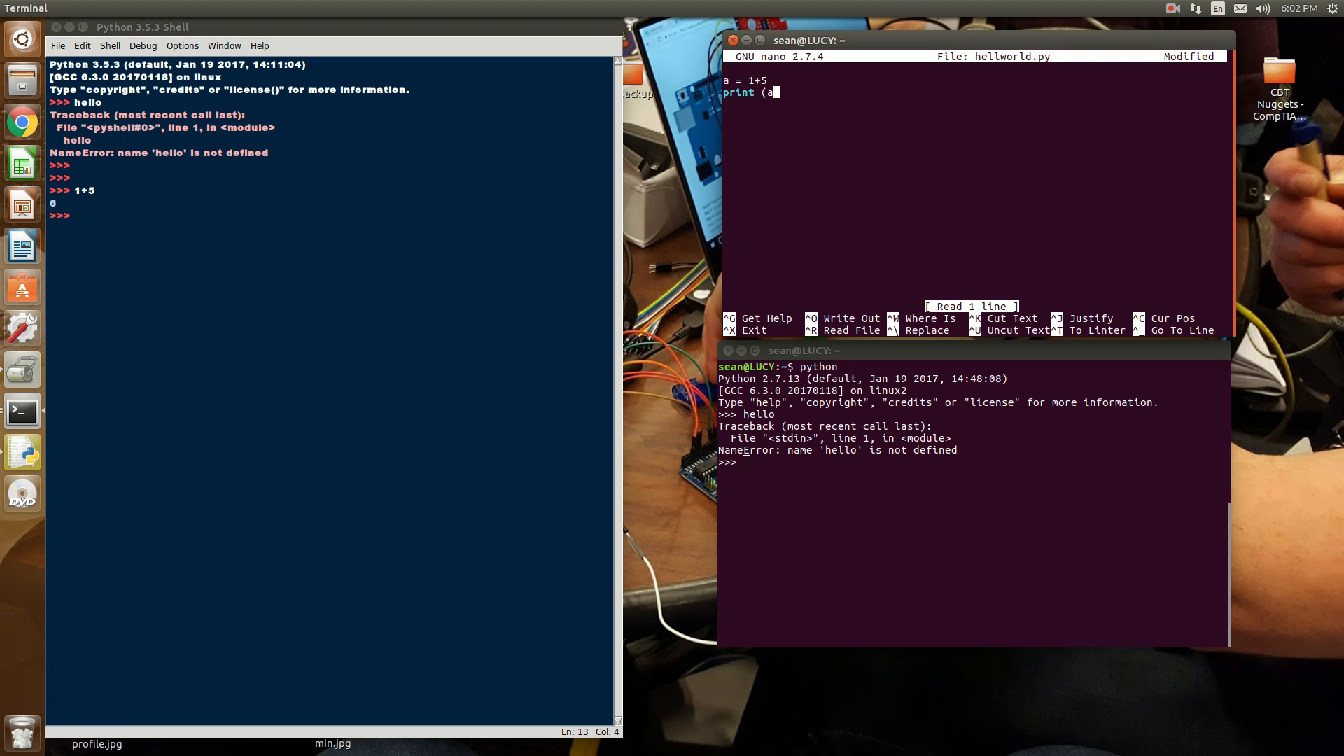
text())
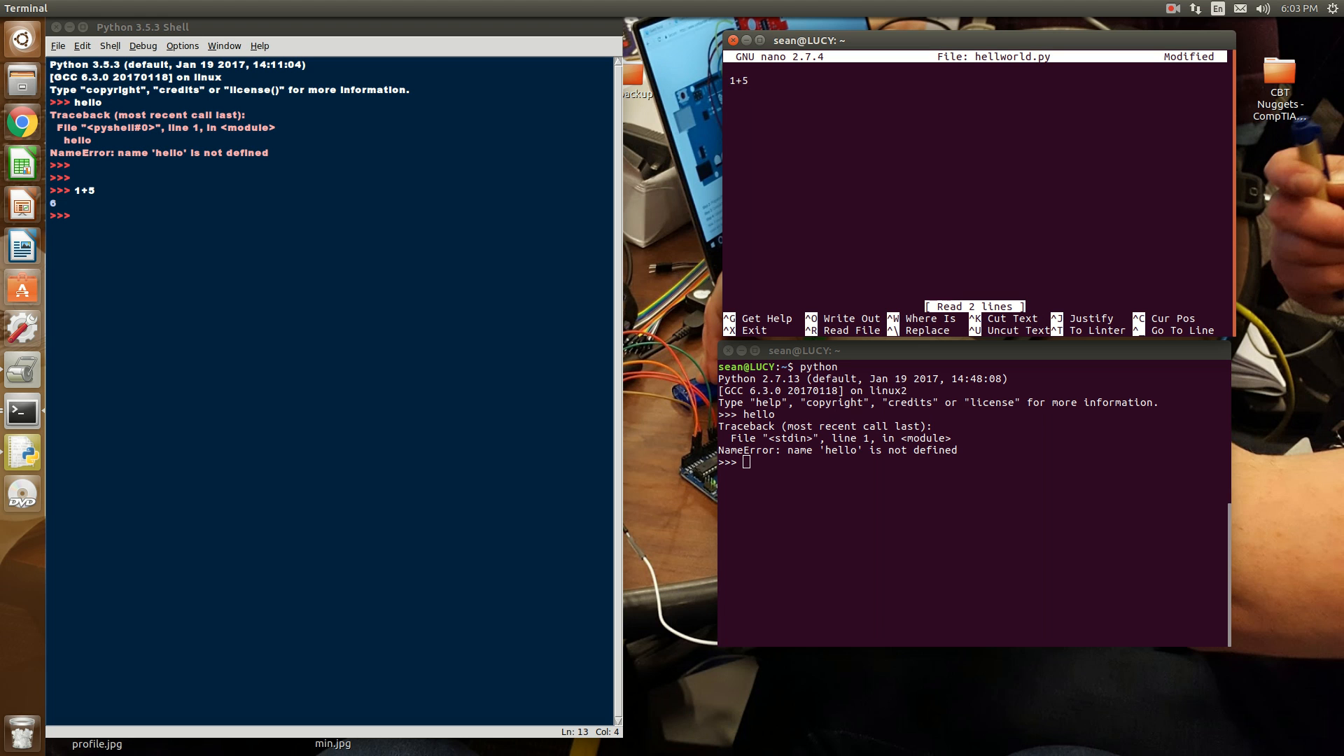
text(print()
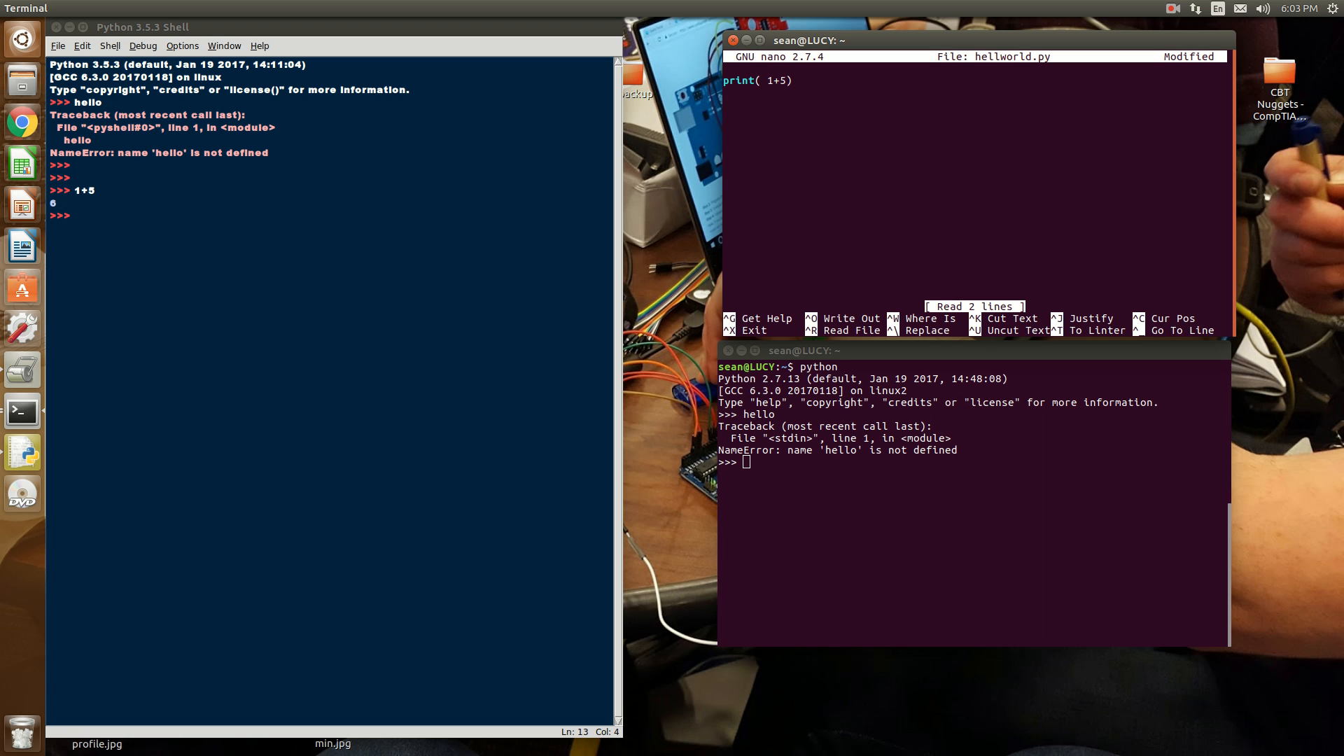
key(ctrl+o)
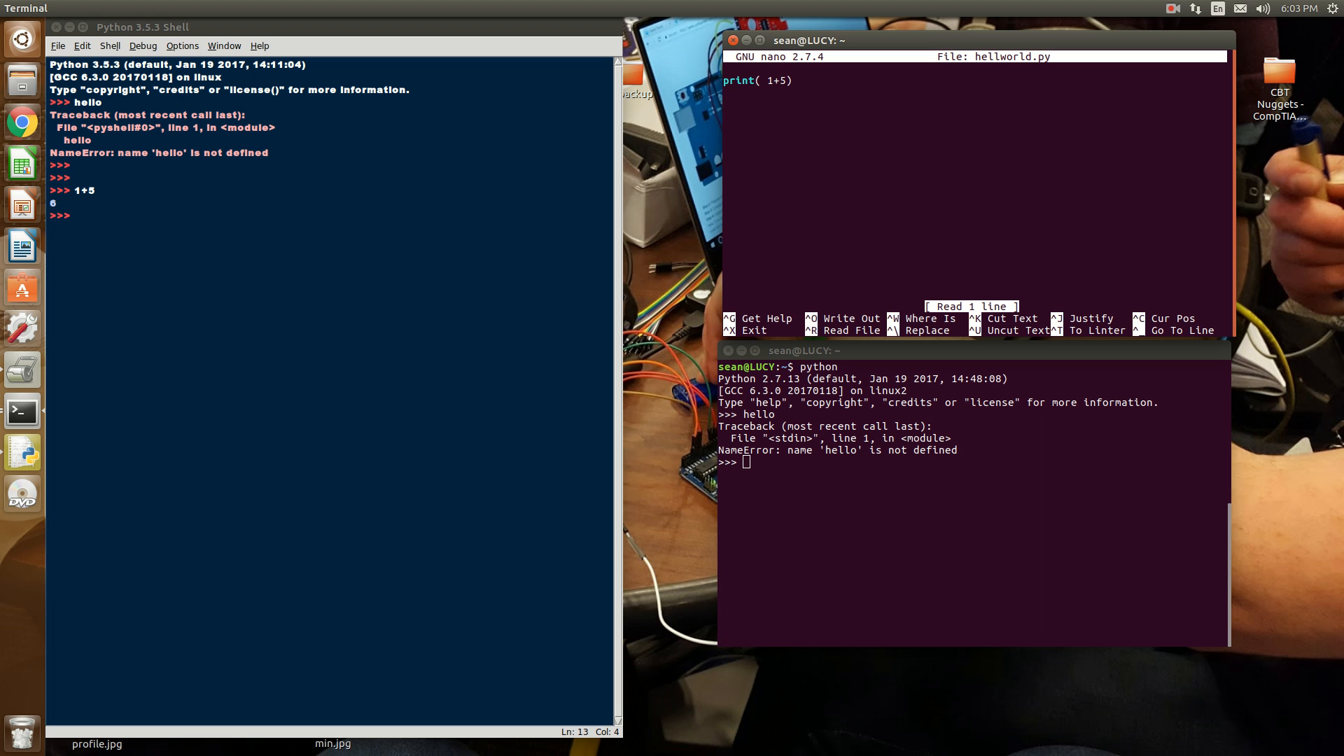
text())
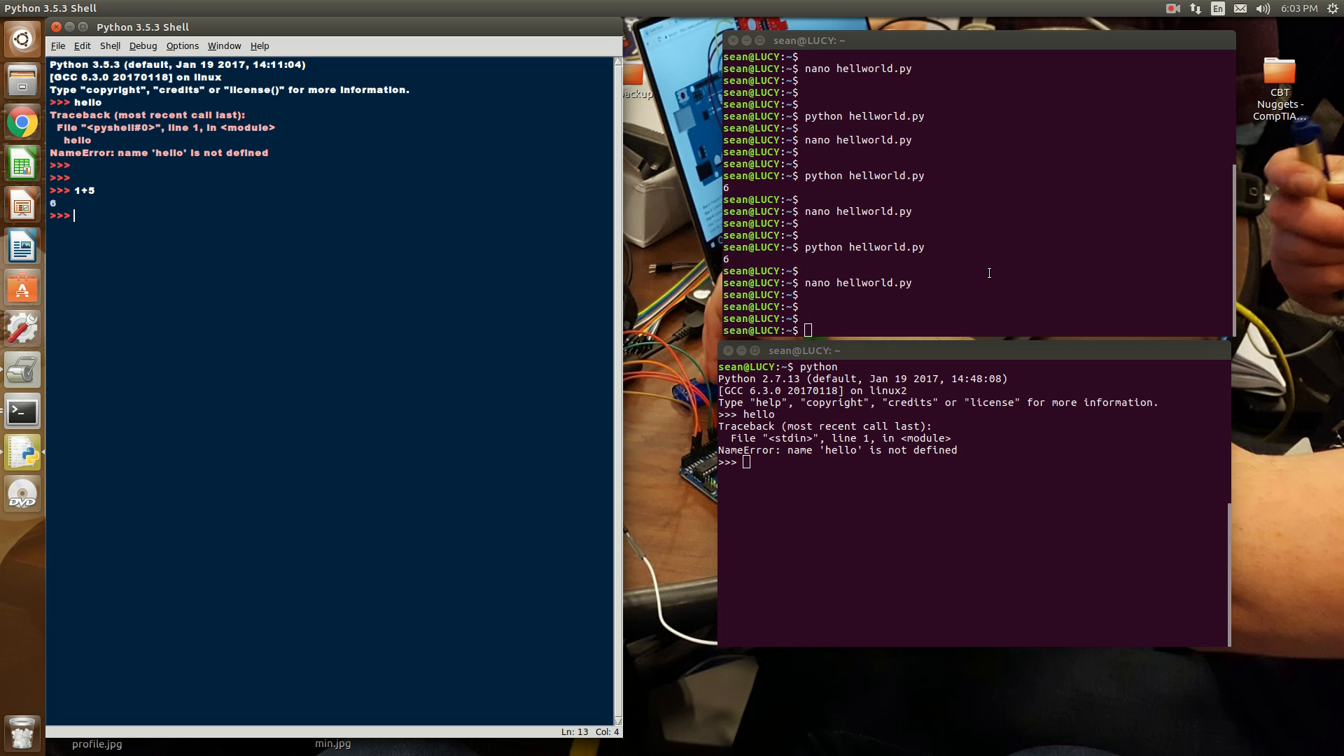
mouse_move(556, 367)
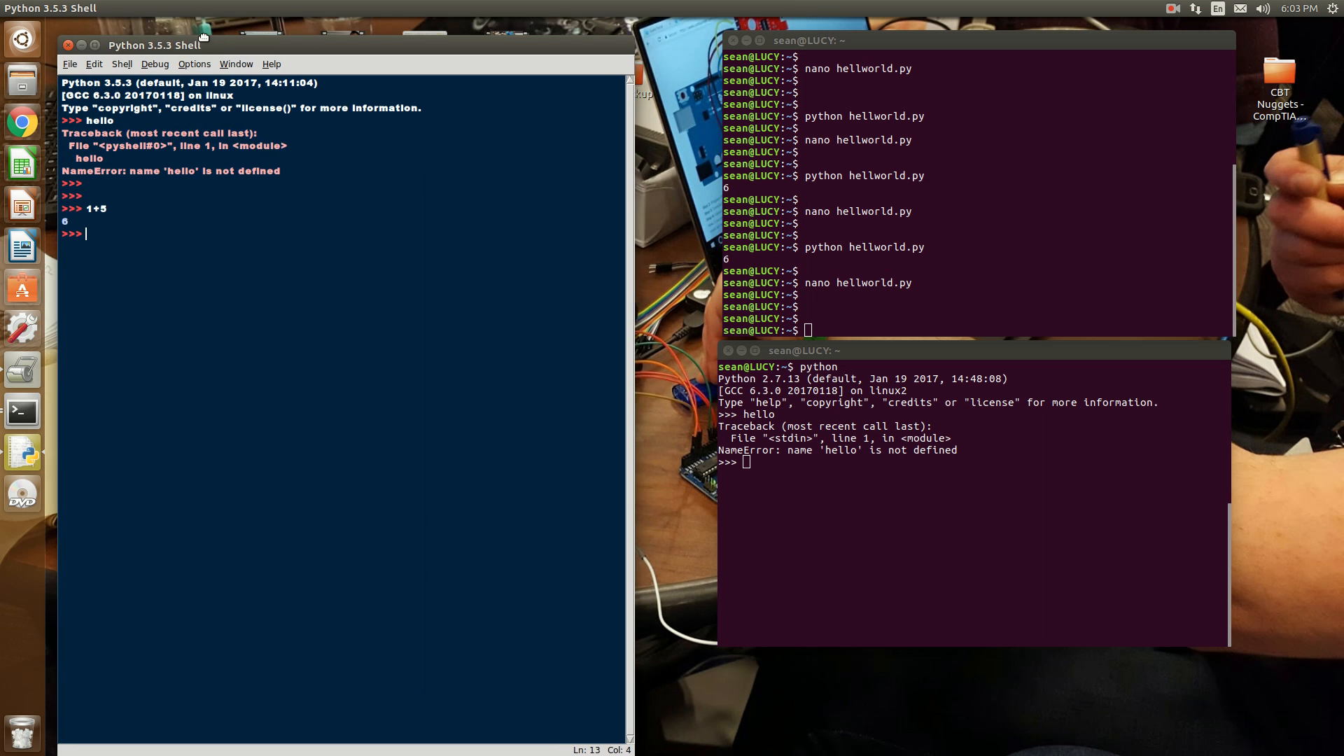
Step: Exit the terminal python session with quit() and reopen hellworld.py in nano
click(855, 190)
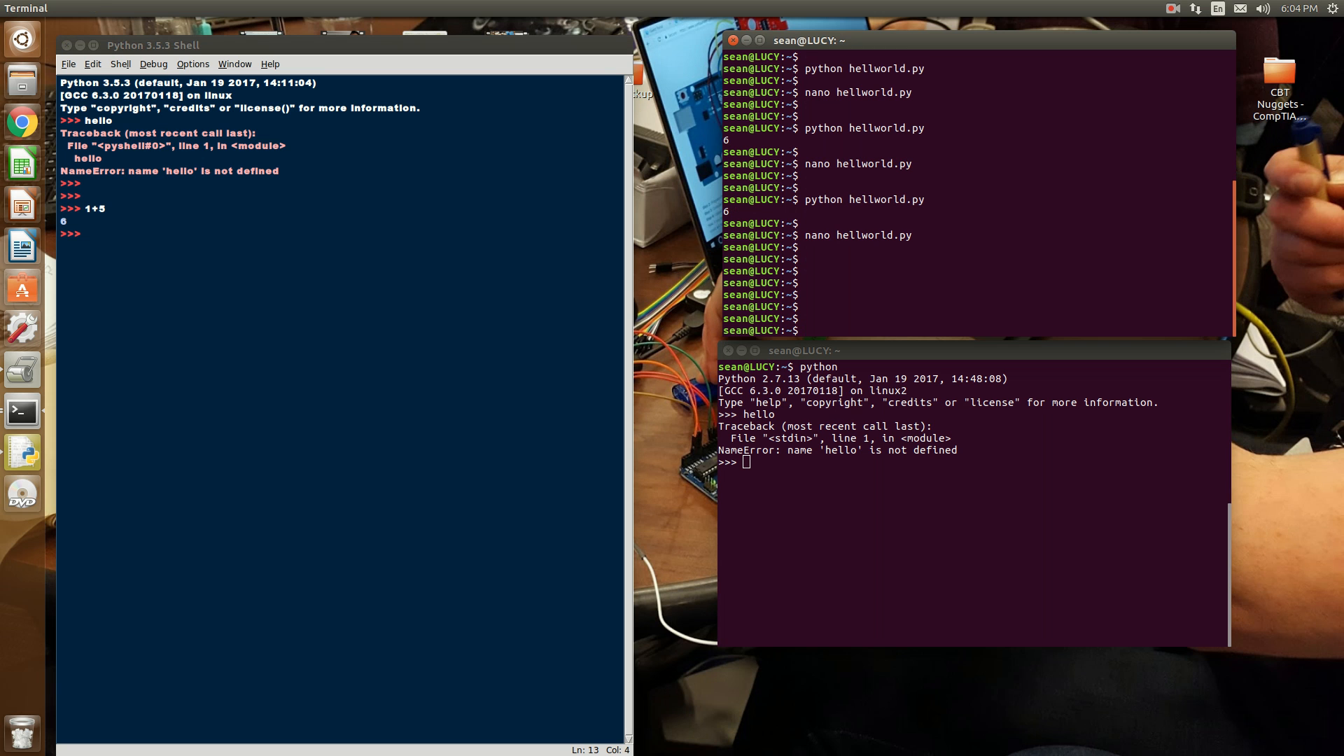
text(quit()
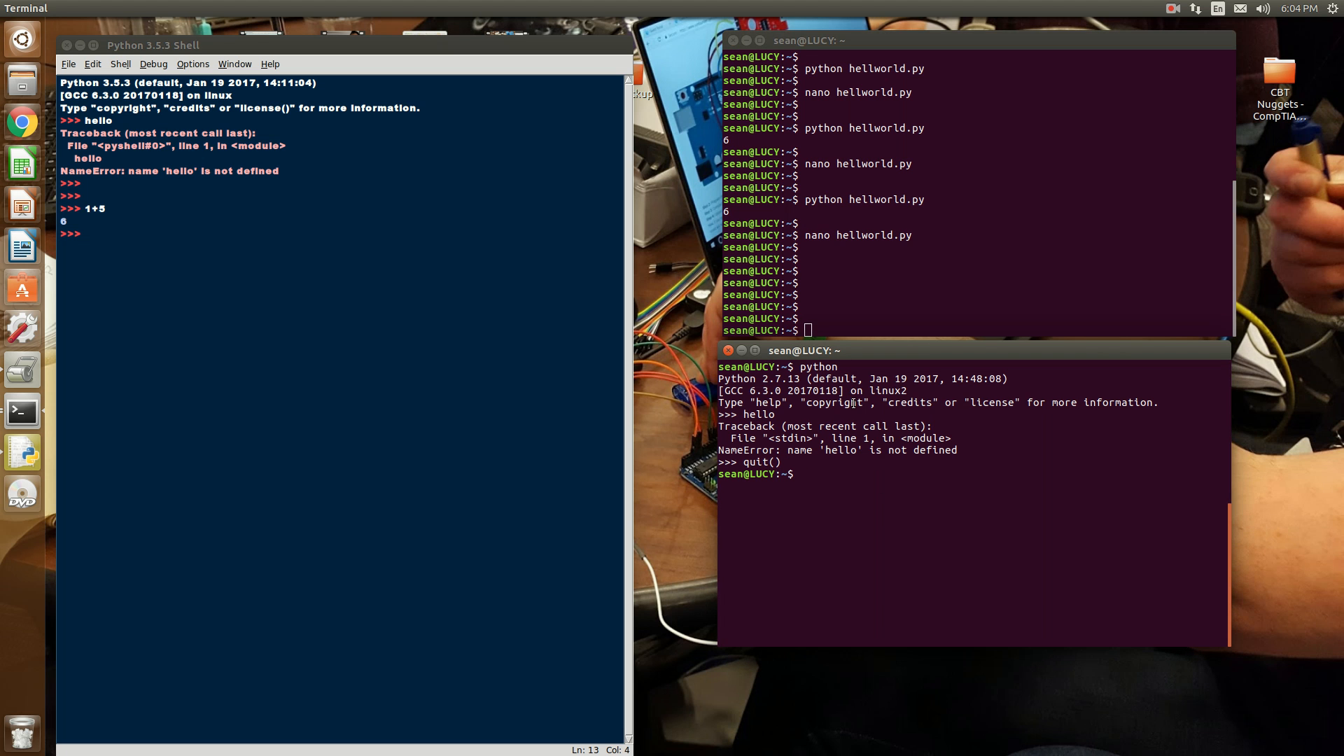
text(nano)
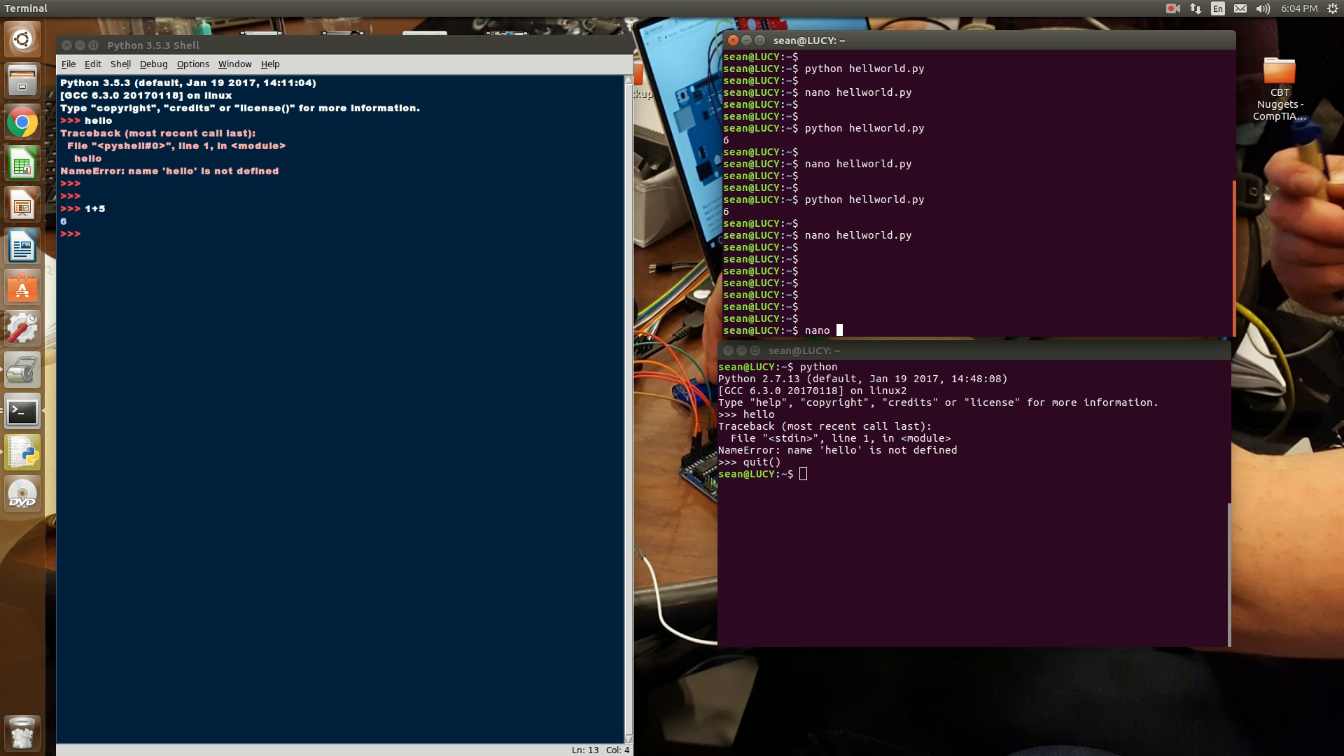
text(hellworld.py)
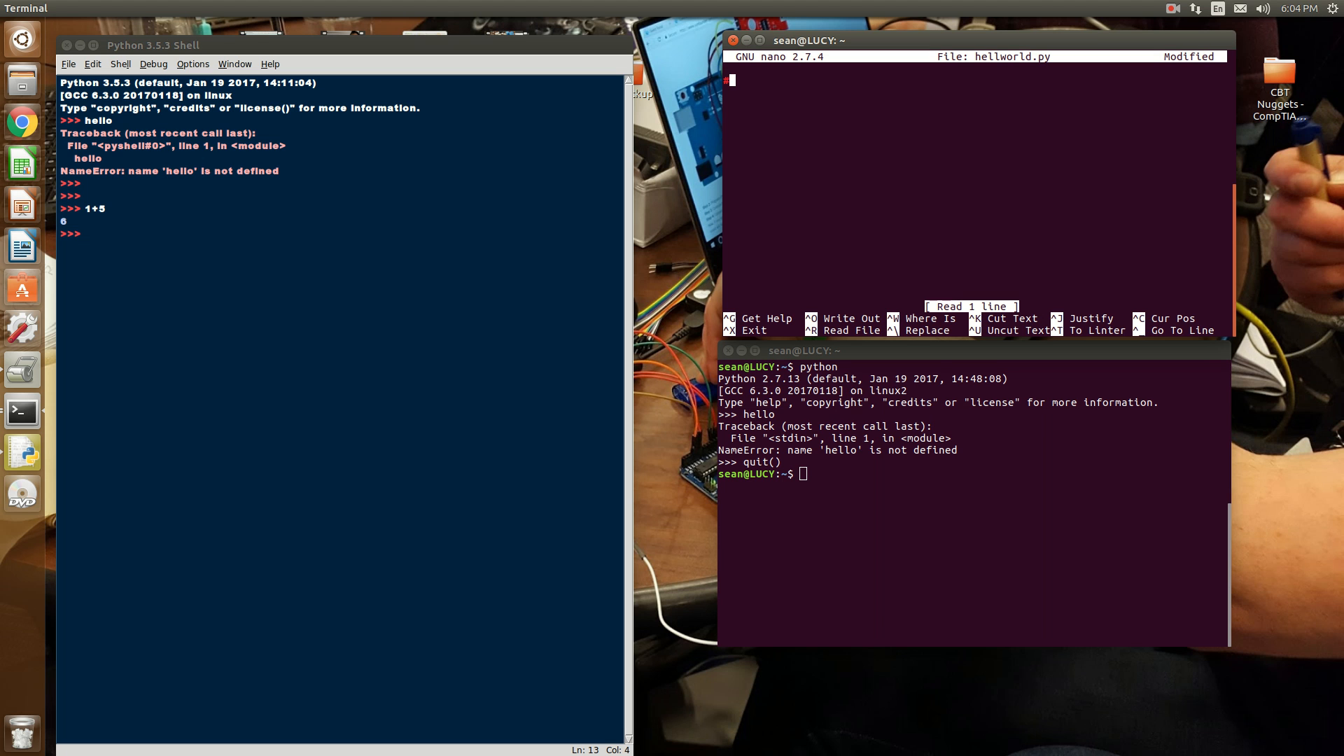
Step: Write the keywords #print, if, while into hellworld.py in nano, then erase them
text(#print)
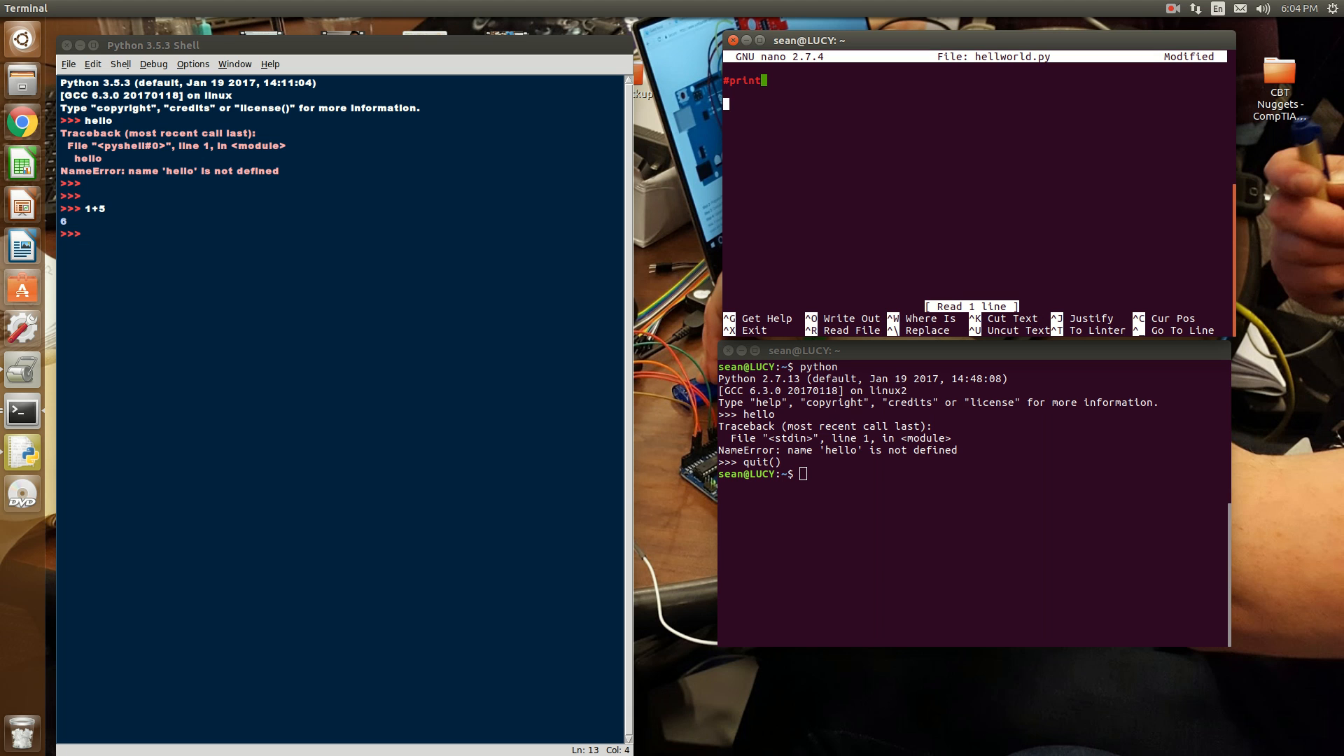
text(i)
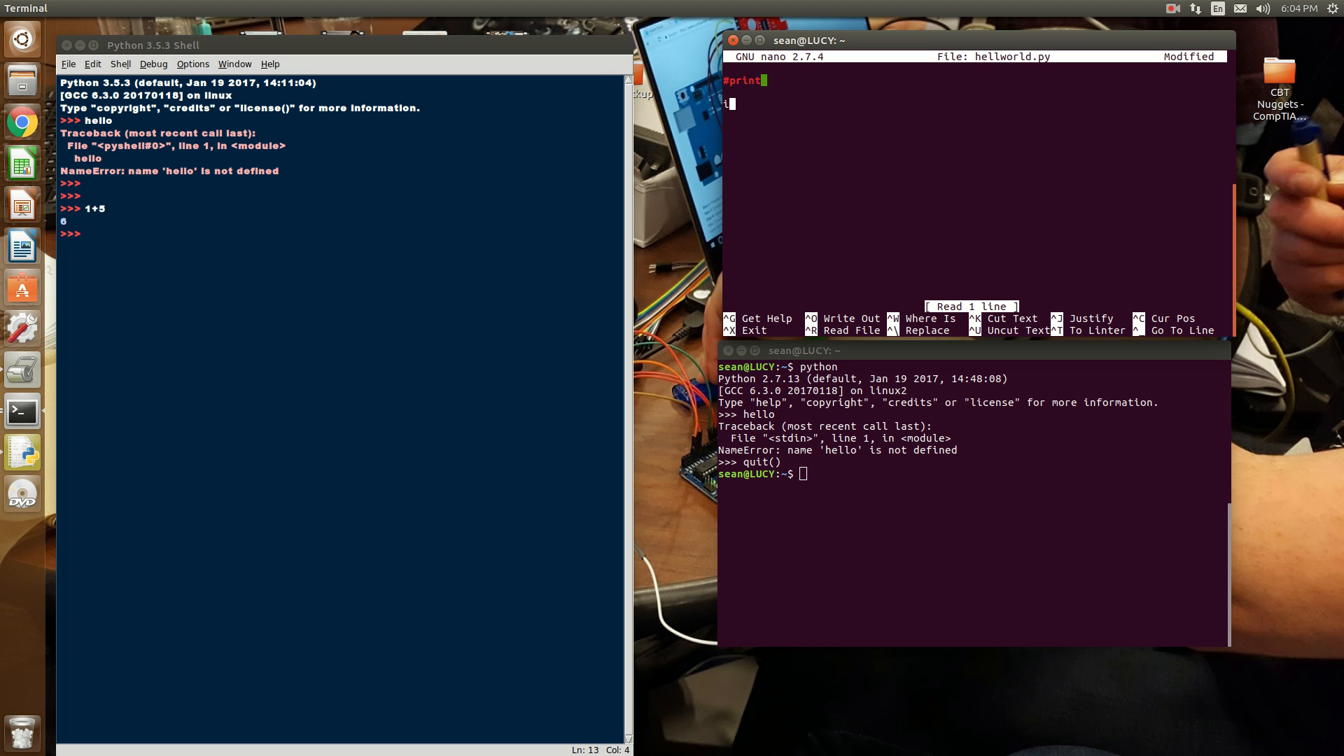
text(f)
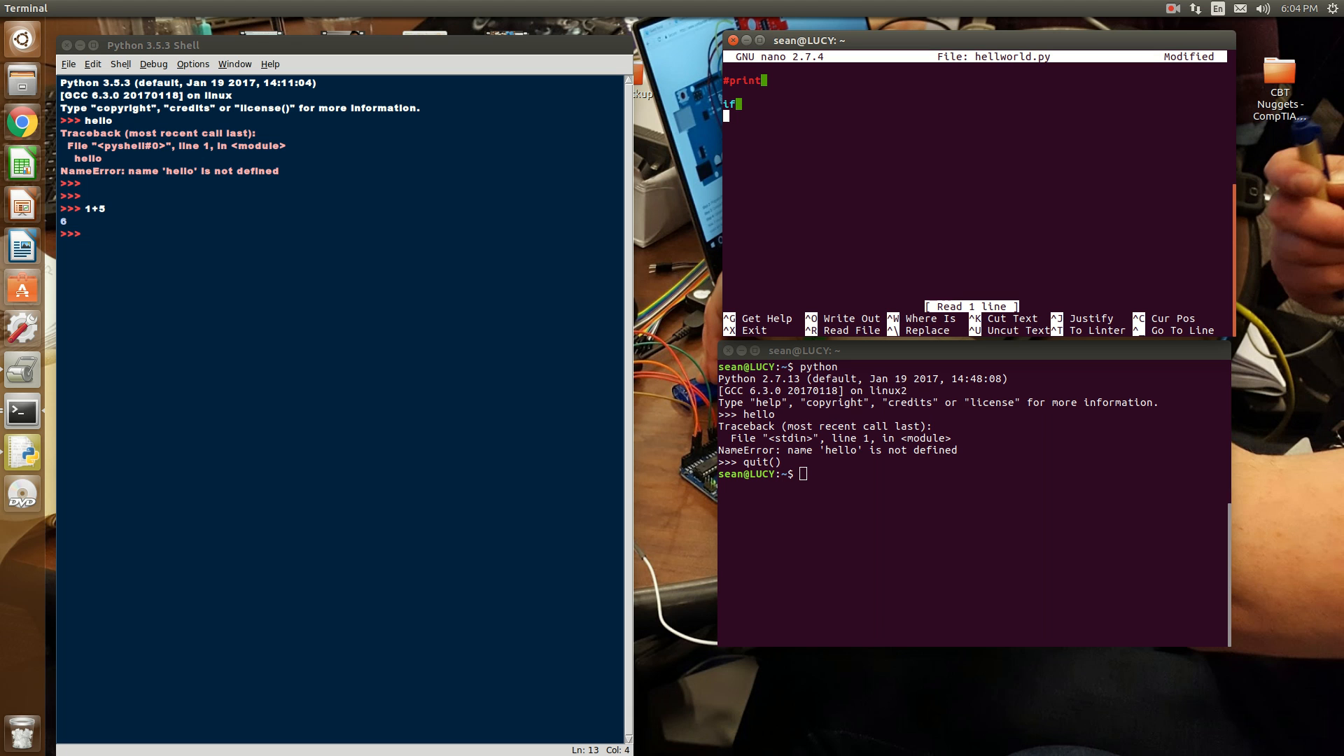
text(while)
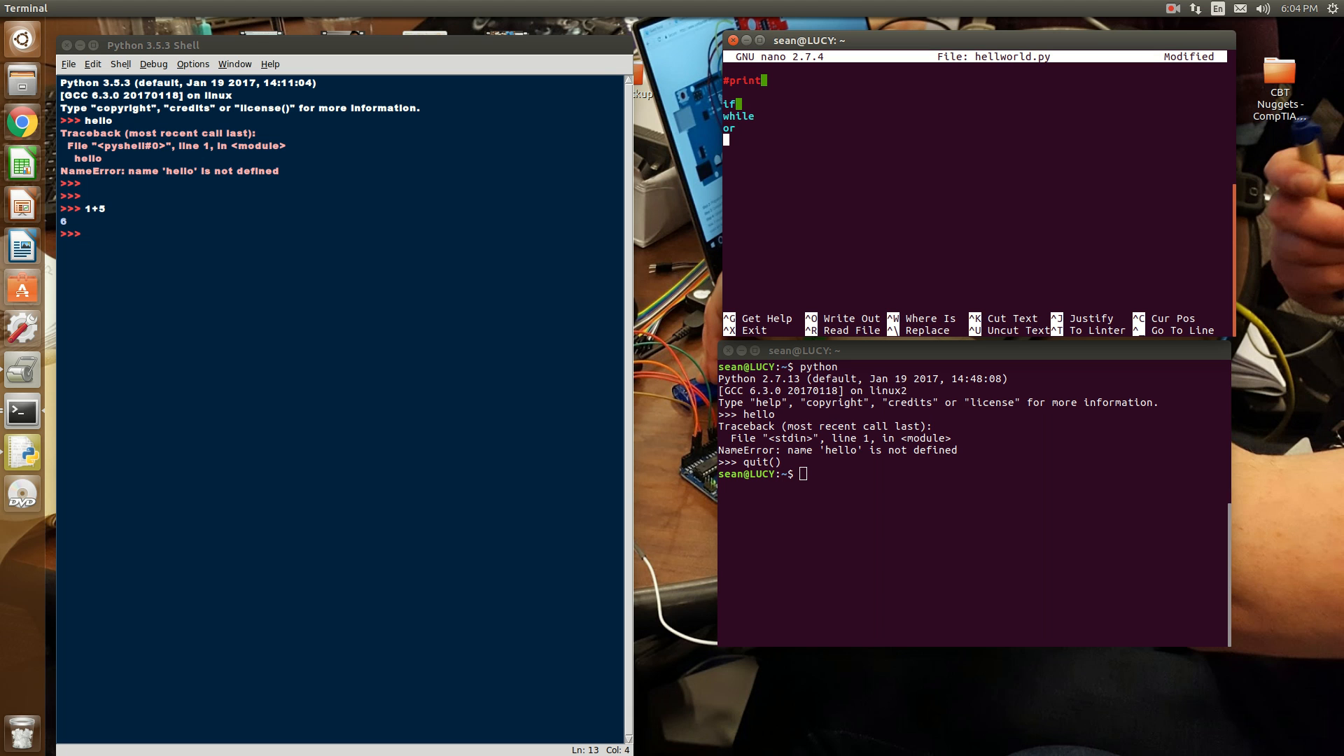
text(done)
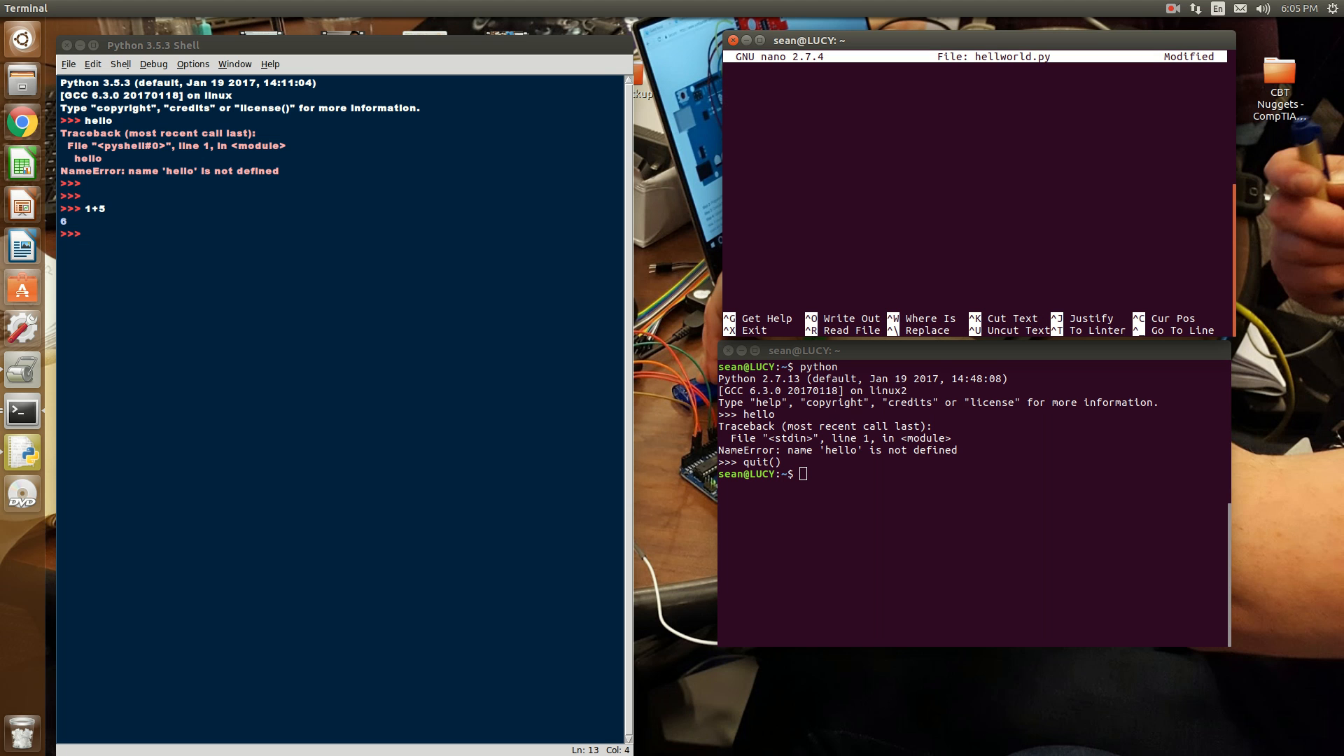
Step: Write the line if a == 1: in nano, leaving the next line unindented
text(if)
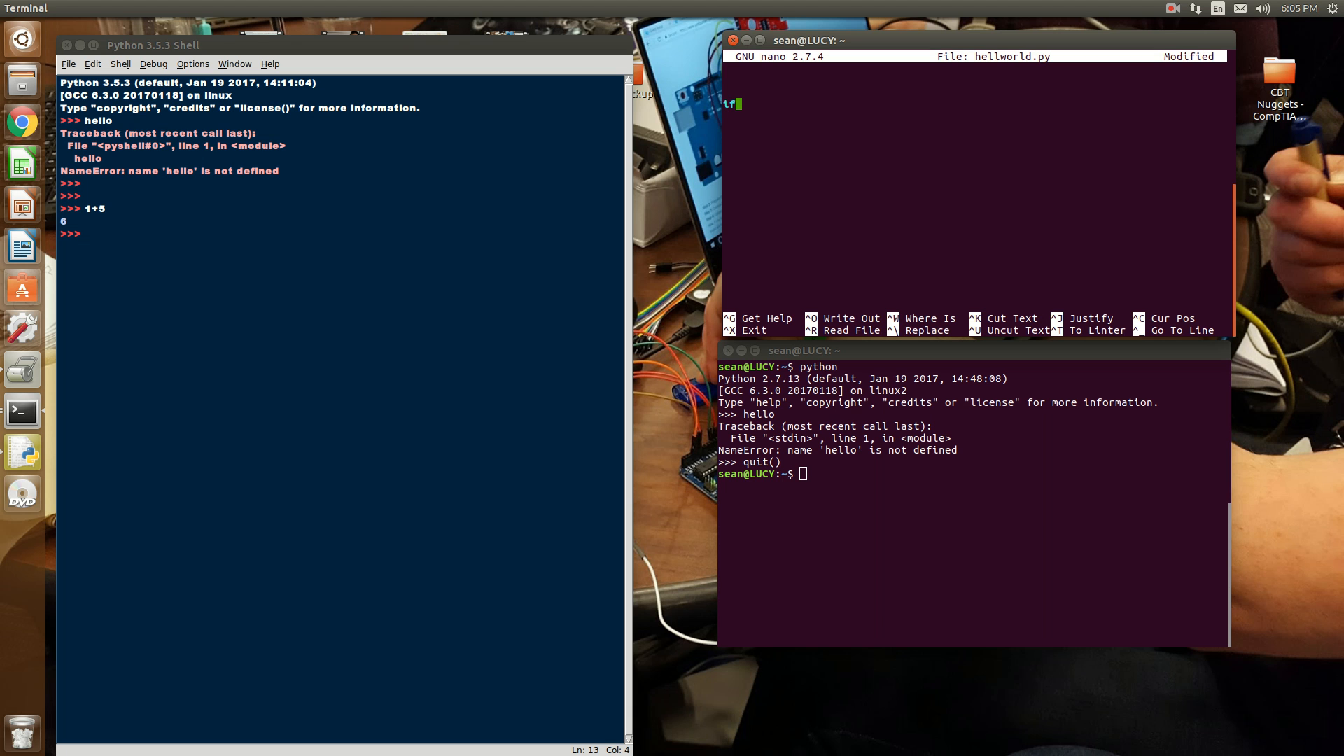
text(a == 1)
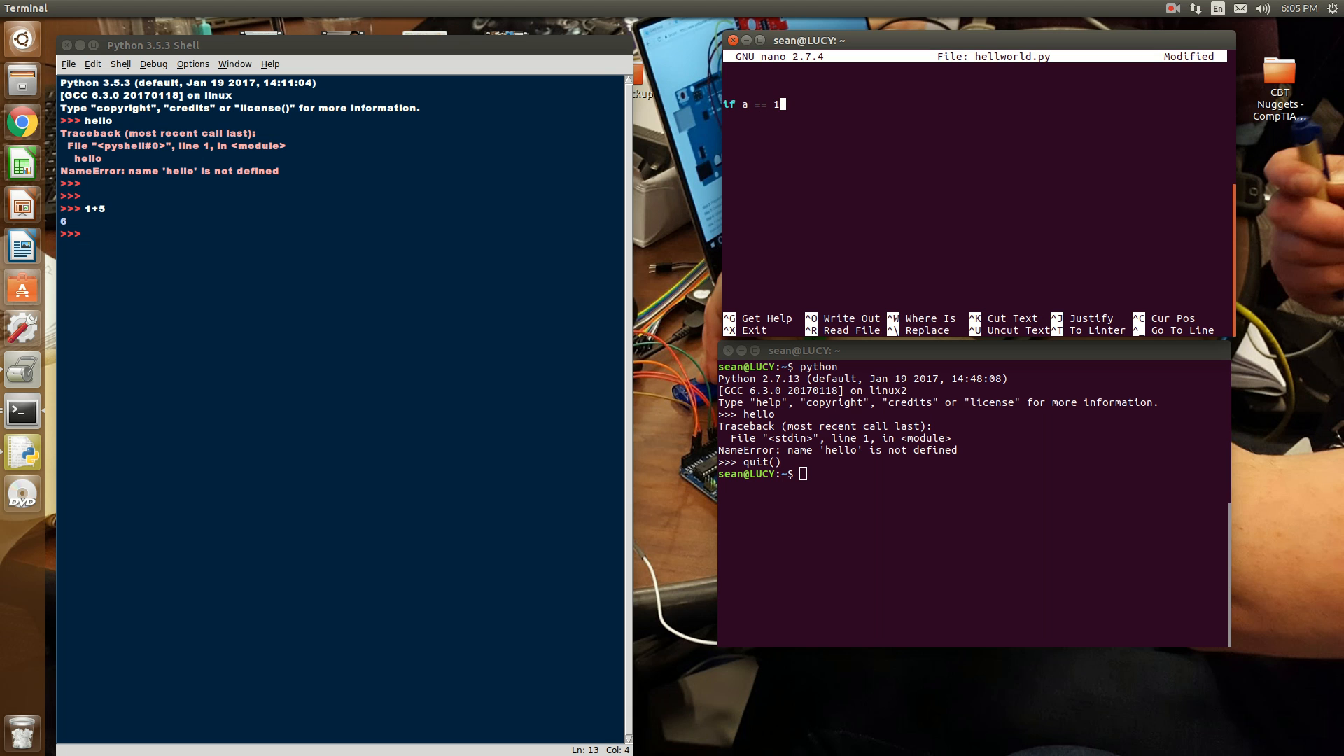
text(:)
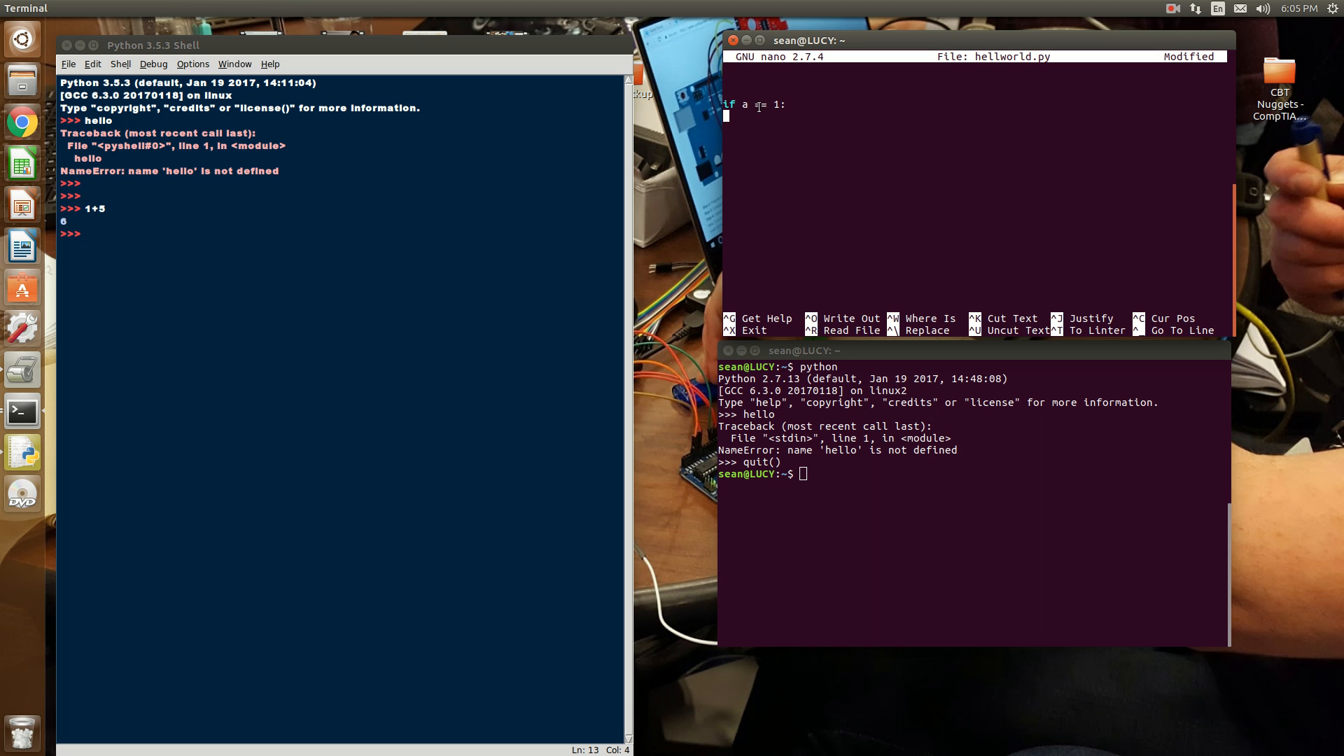
text(=)
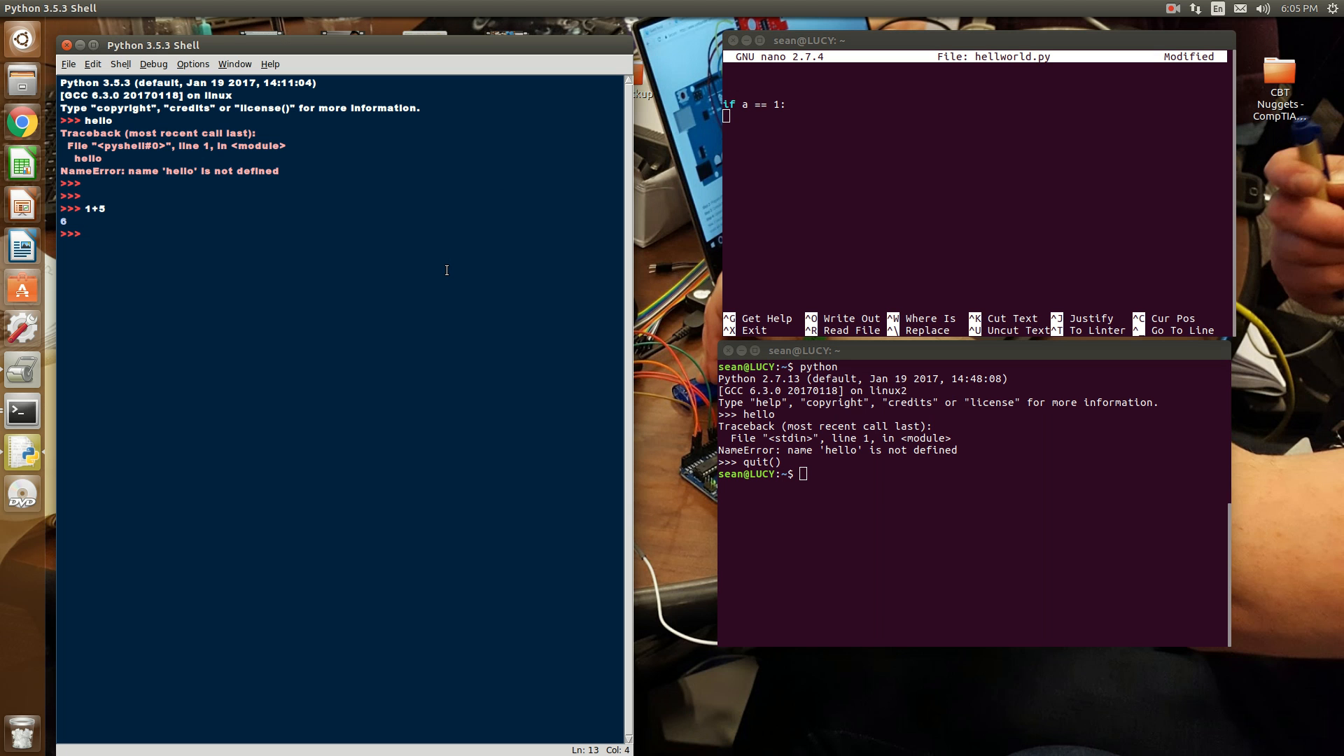
Step: Create a new IDLE editor window and write if a == 1:, getting an auto-indented next line
click(67, 63)
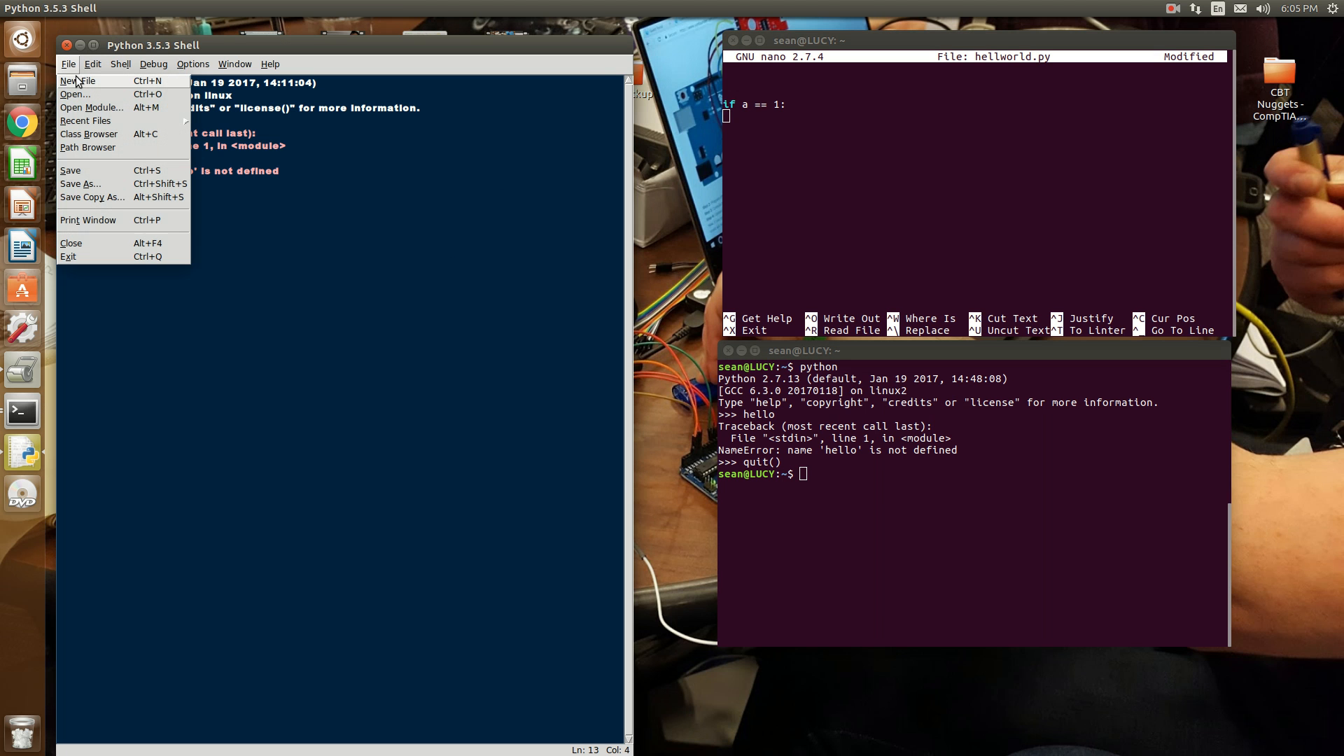
click(79, 81)
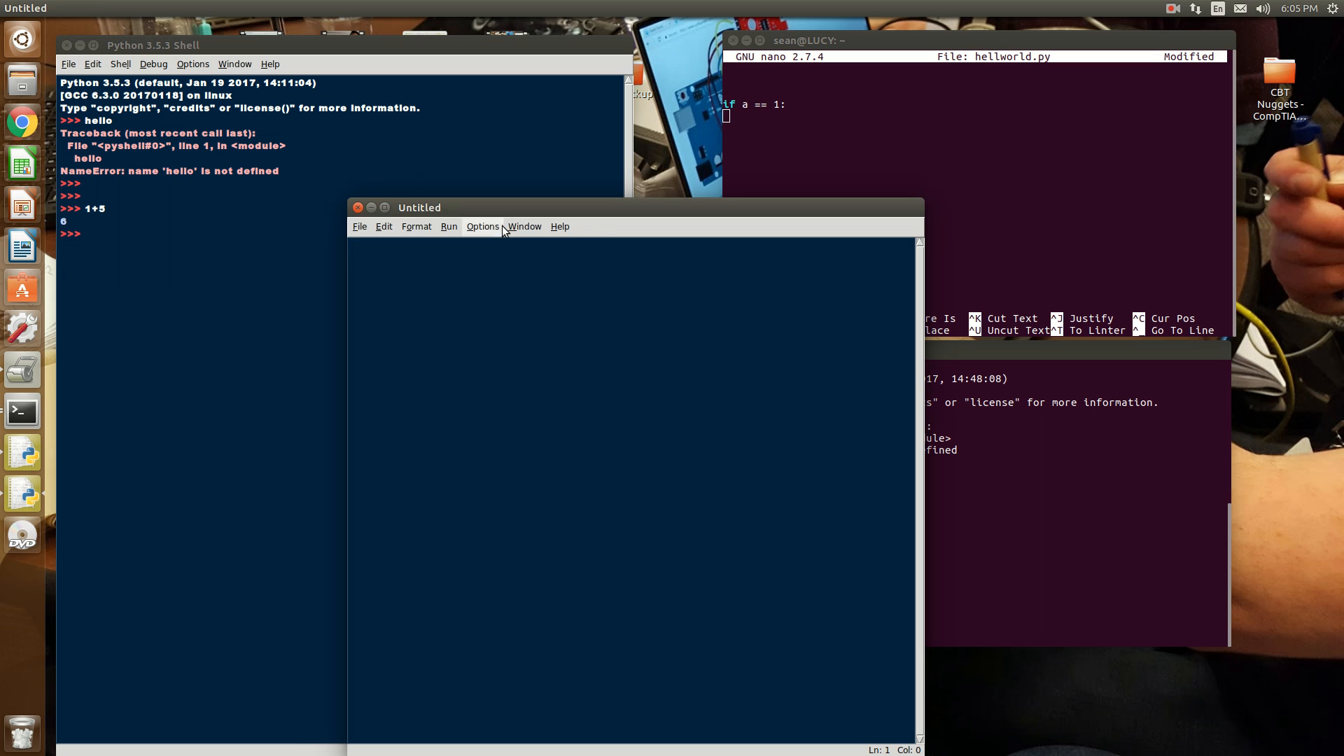
drag(418, 207, 147, 32)
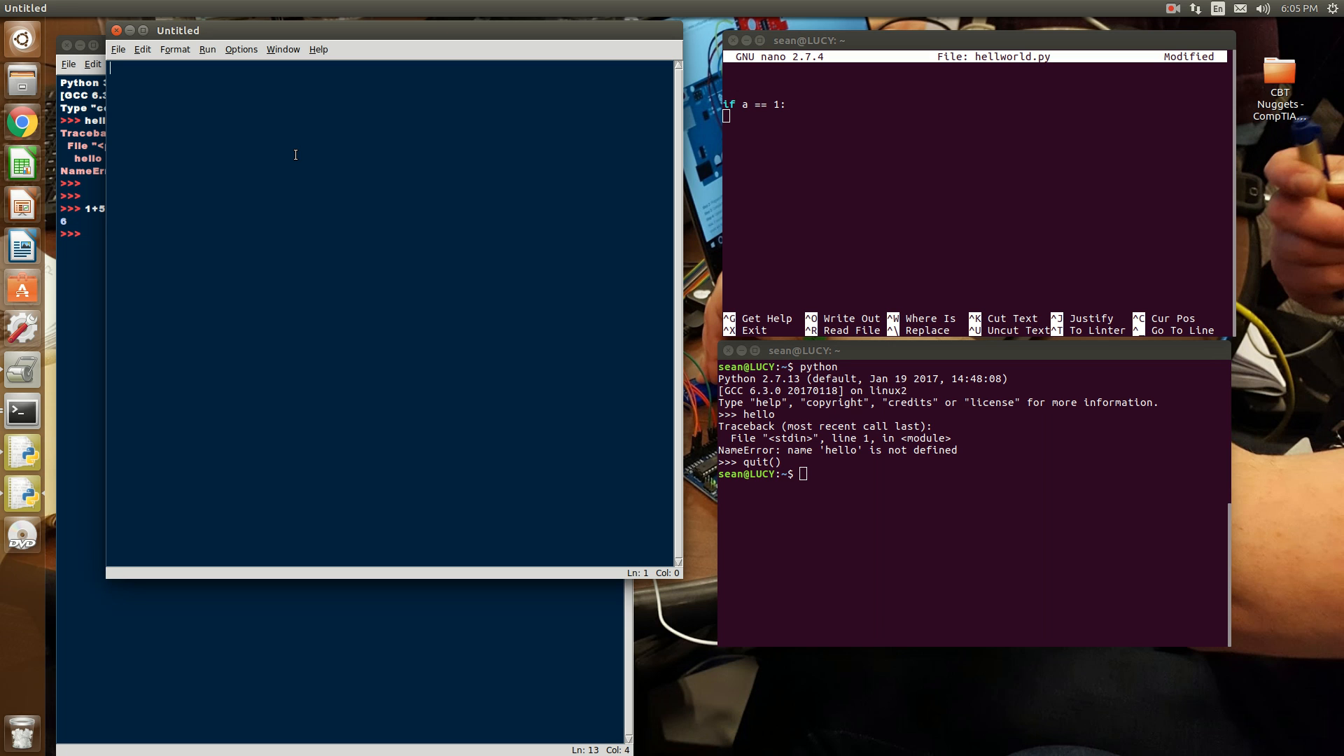
text(if a)
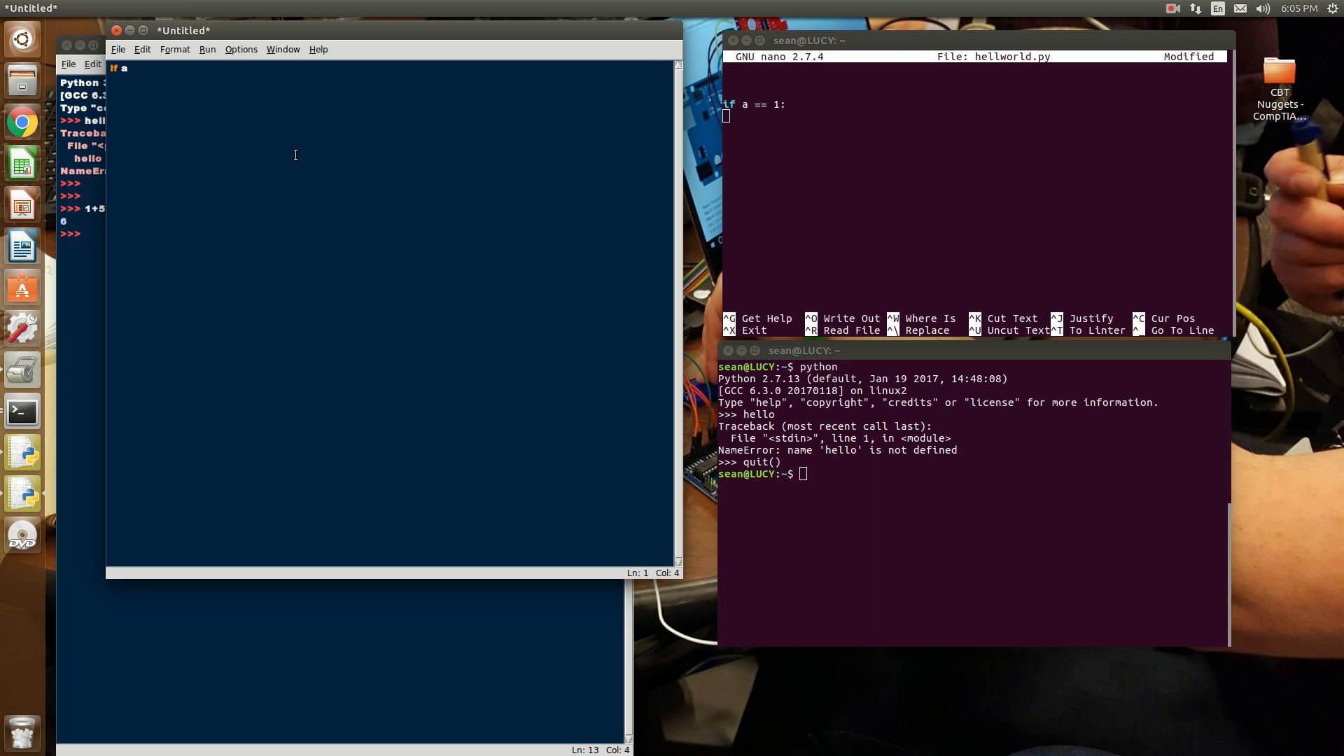
text(== 1)
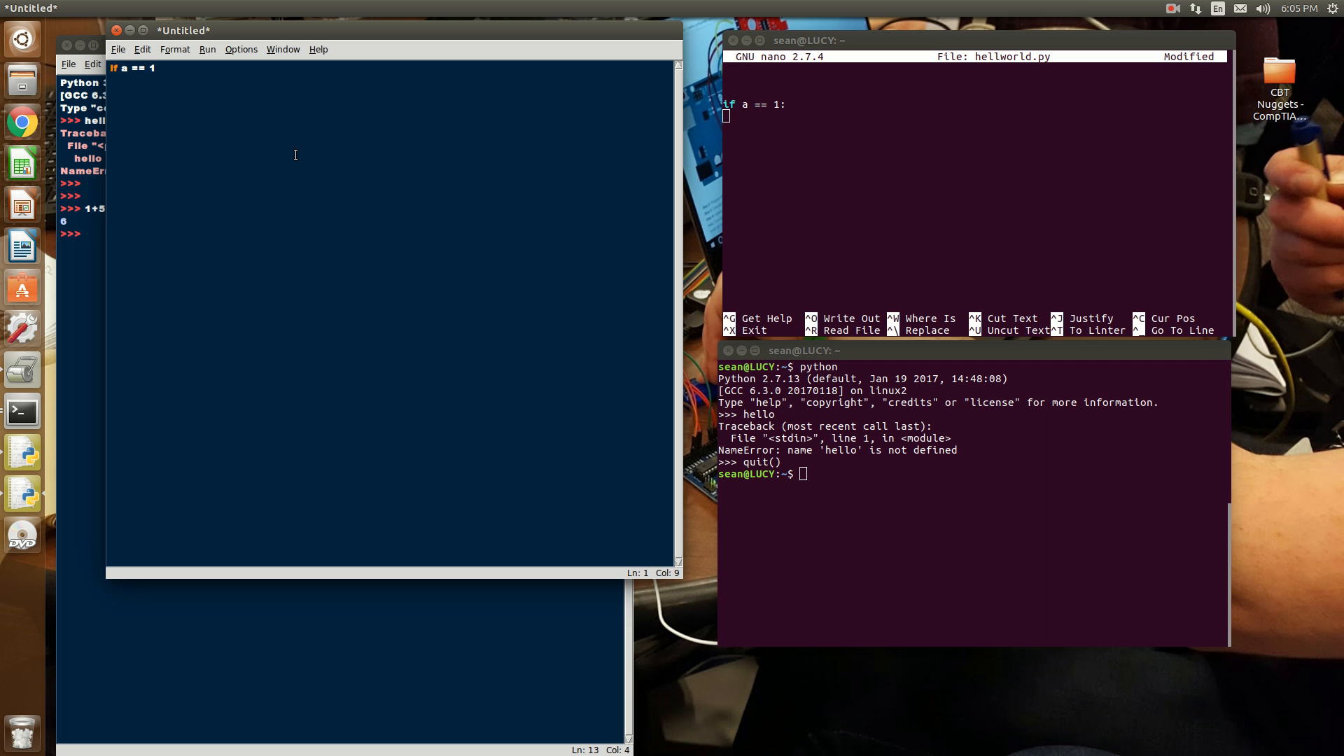
key(Return)
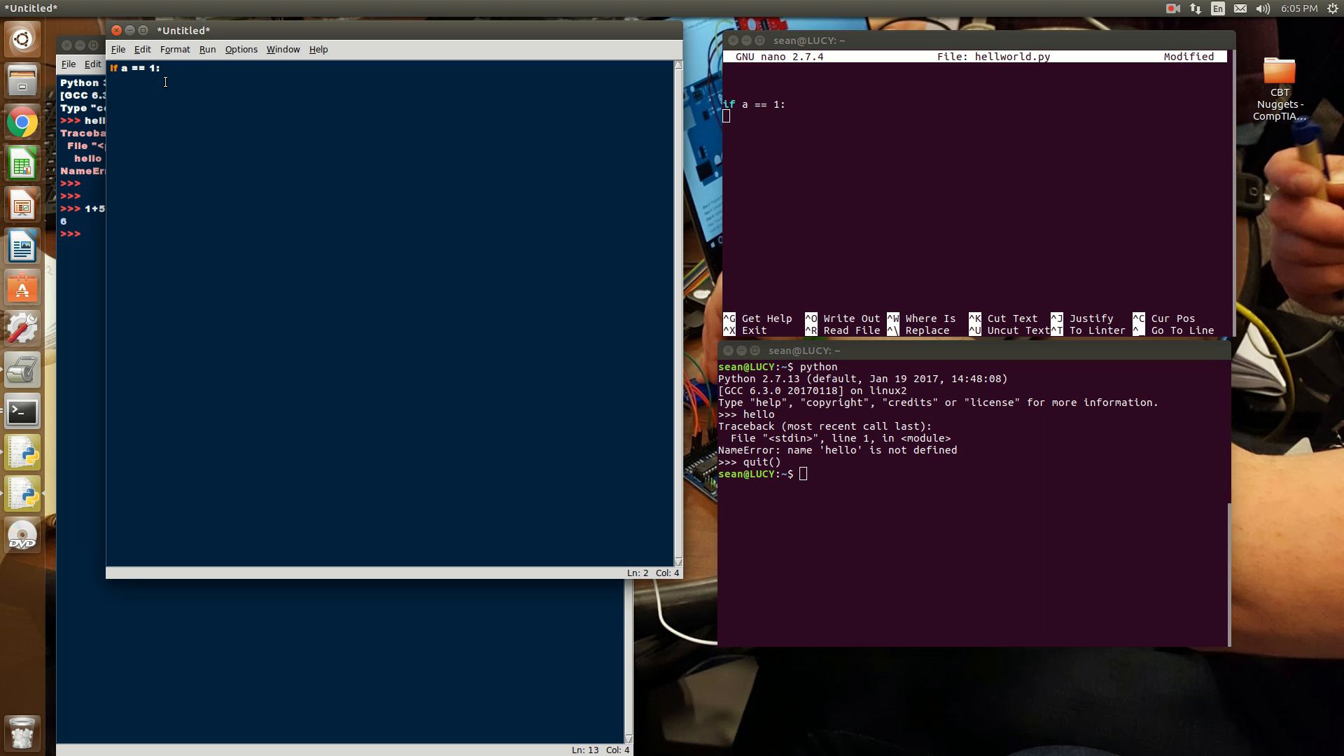
mouse_move(118, 90)
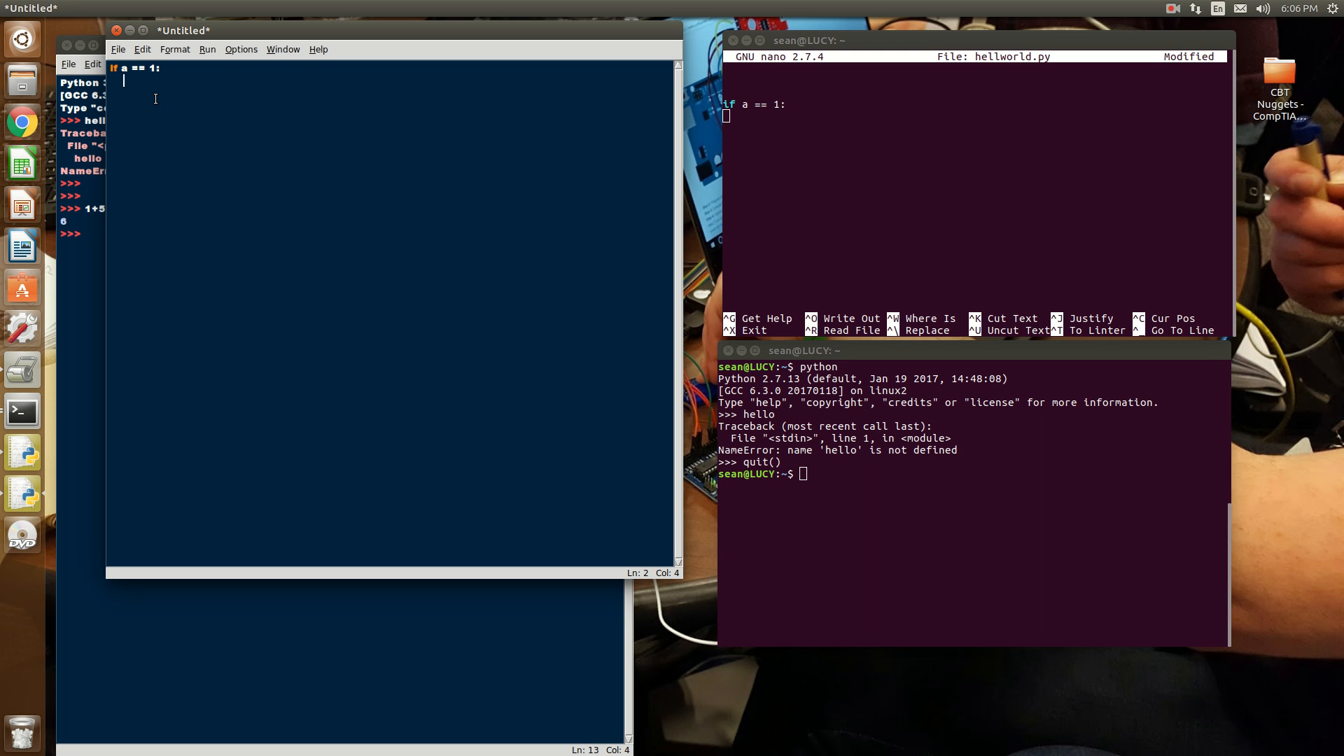
mouse_move(309, 255)
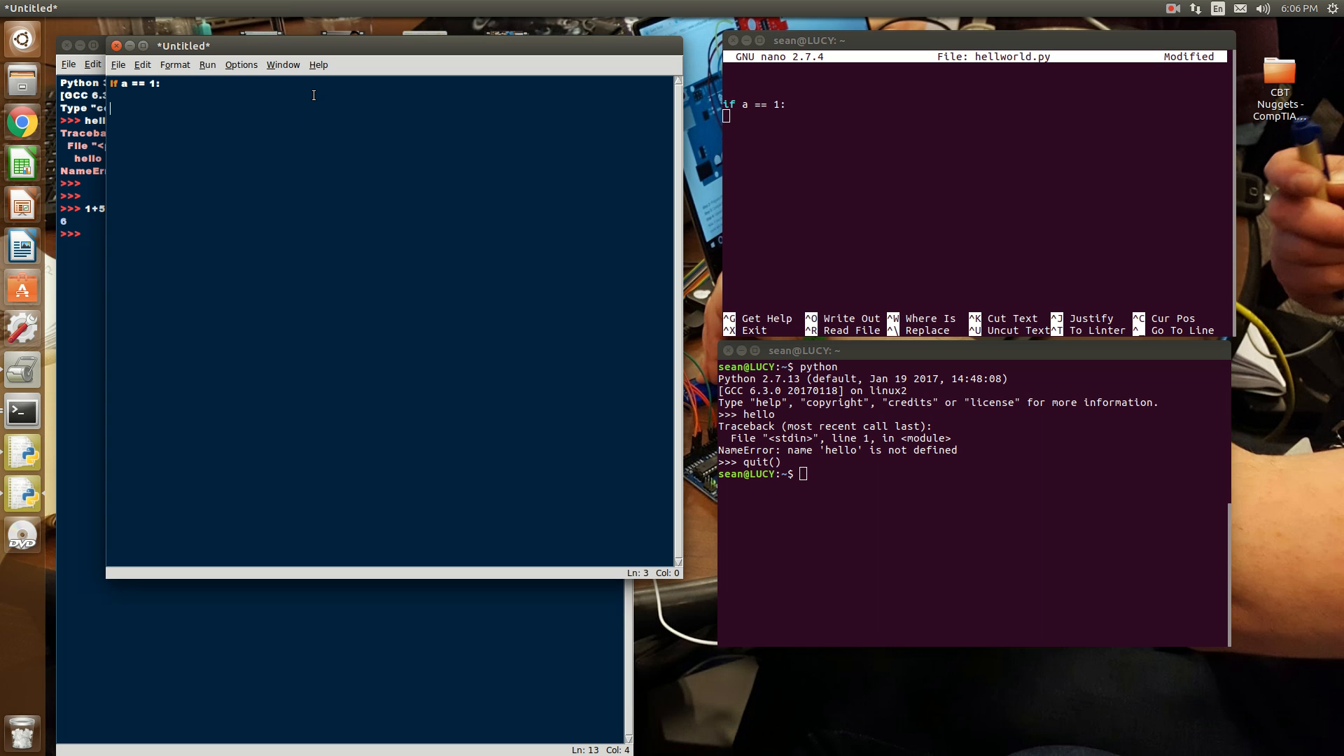
Step: Write a = "hello" and a.upper in the IDLE editor below the if line
text(a =)
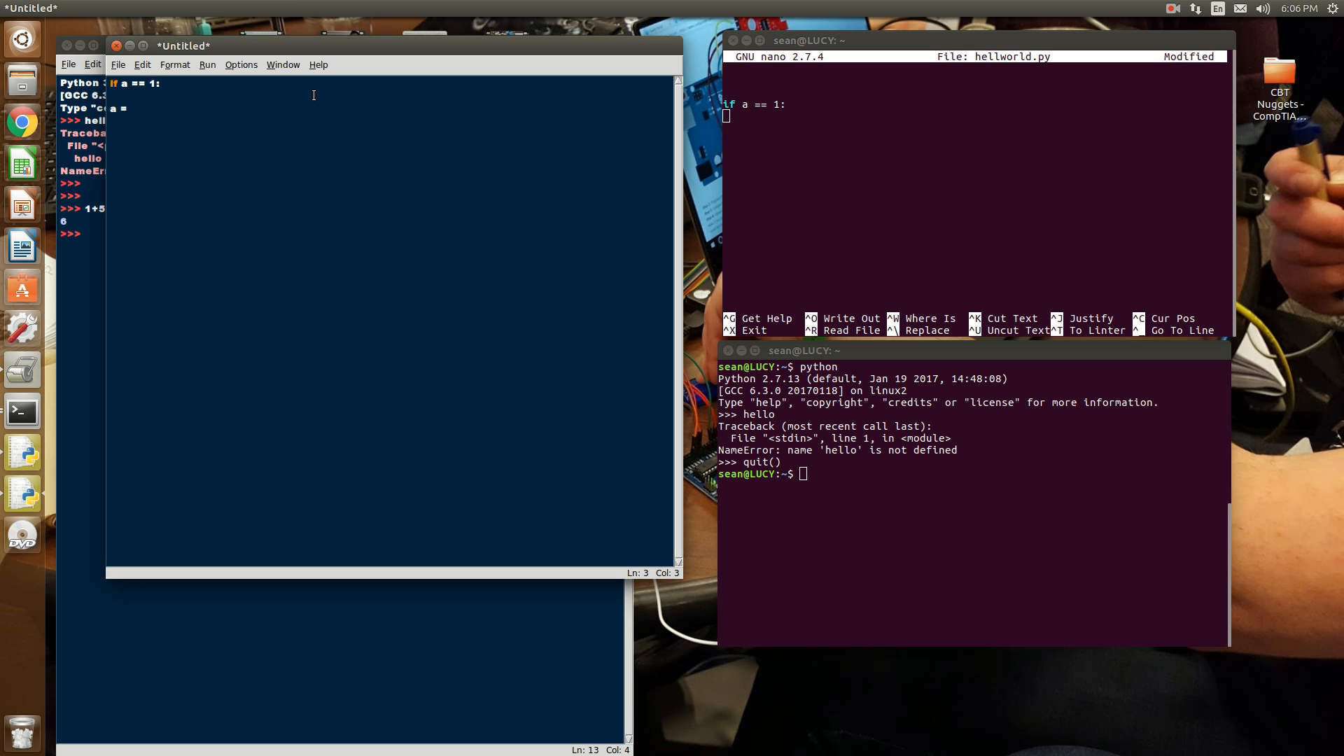
text("hello)
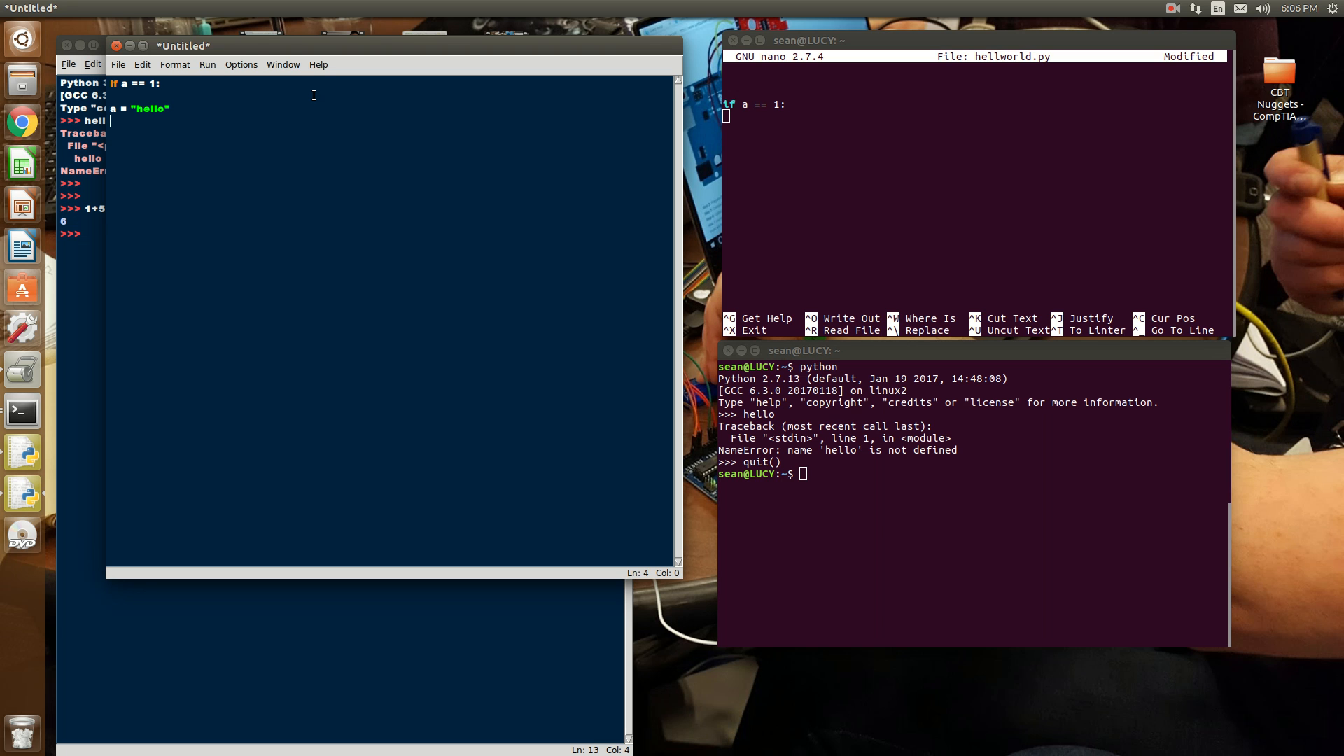
text(a)
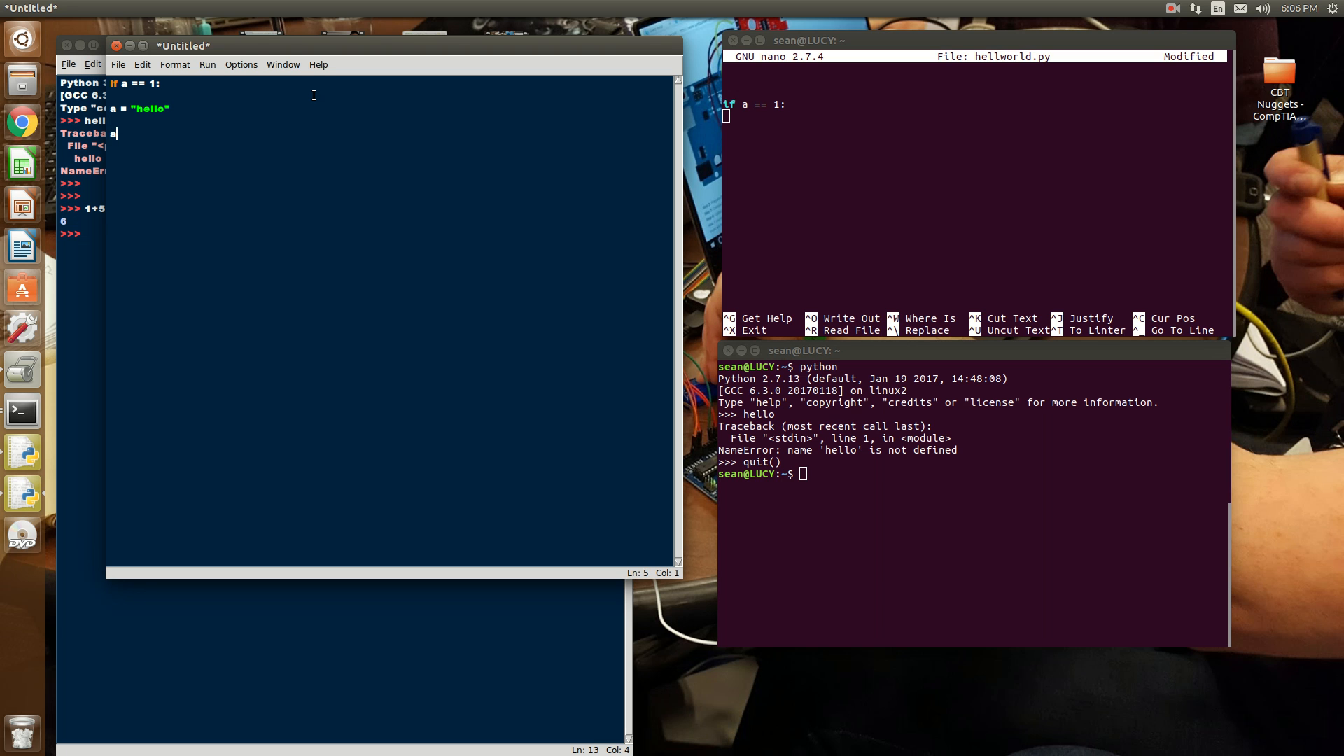
text(.)
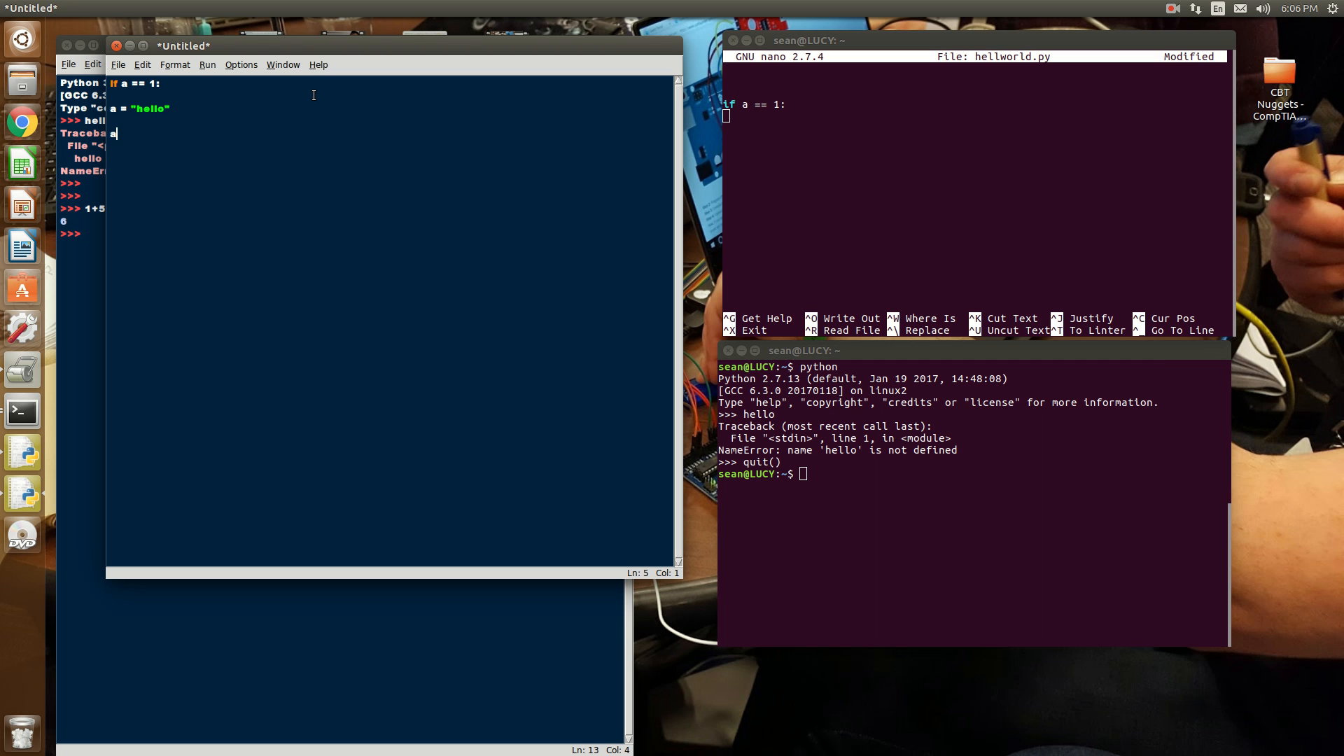
text(.)
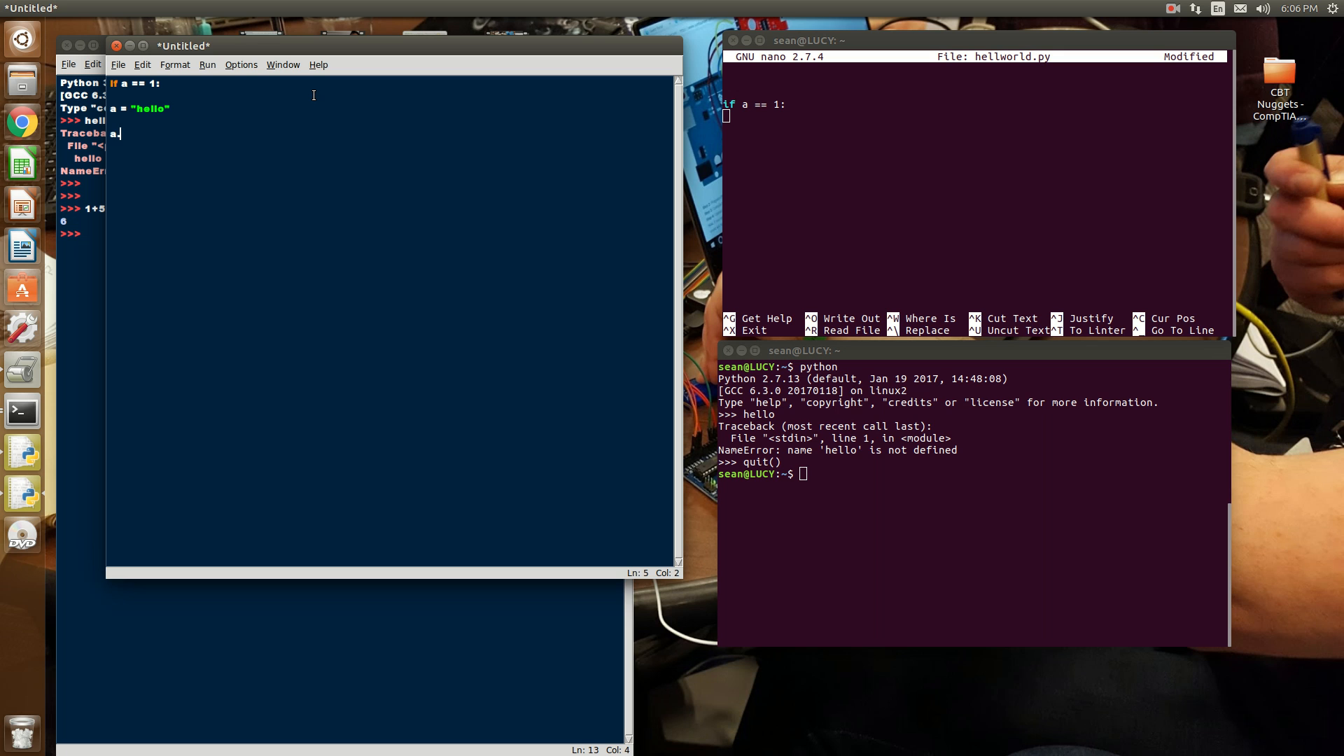
text(upper)
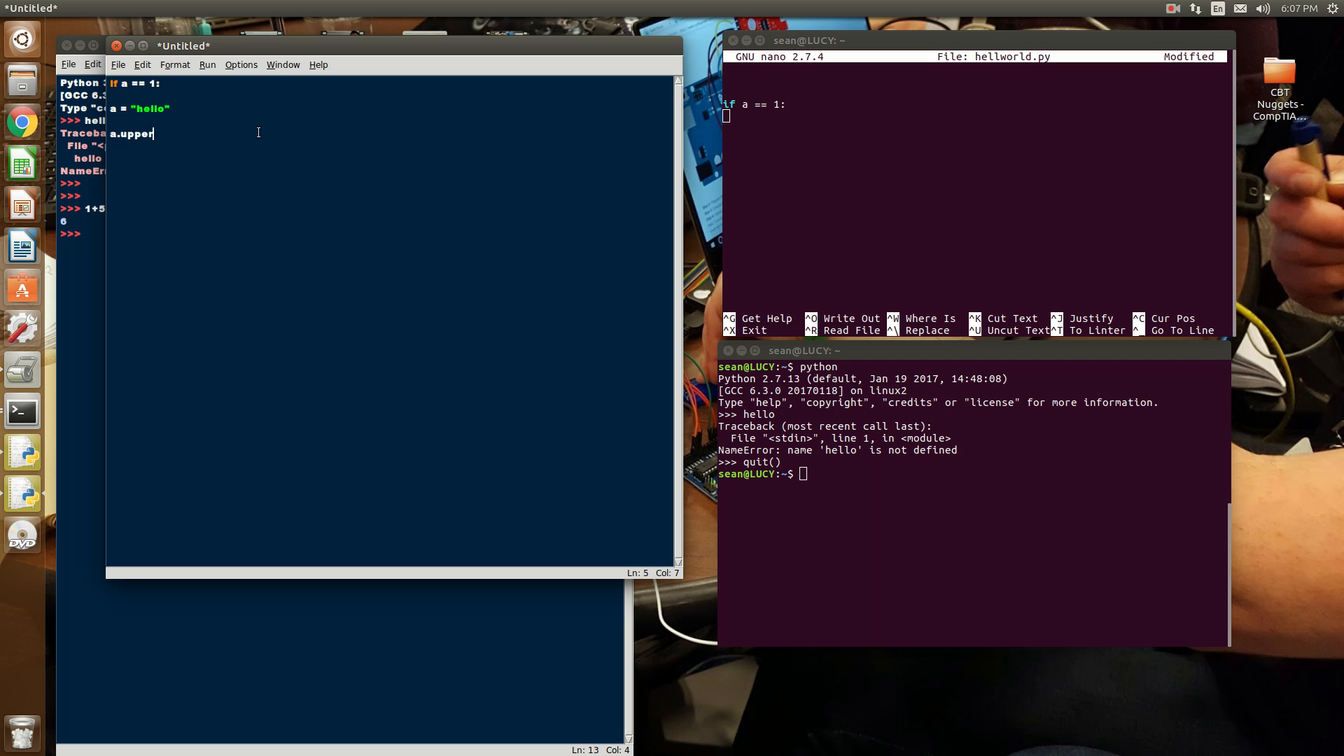
mouse_move(227, 158)
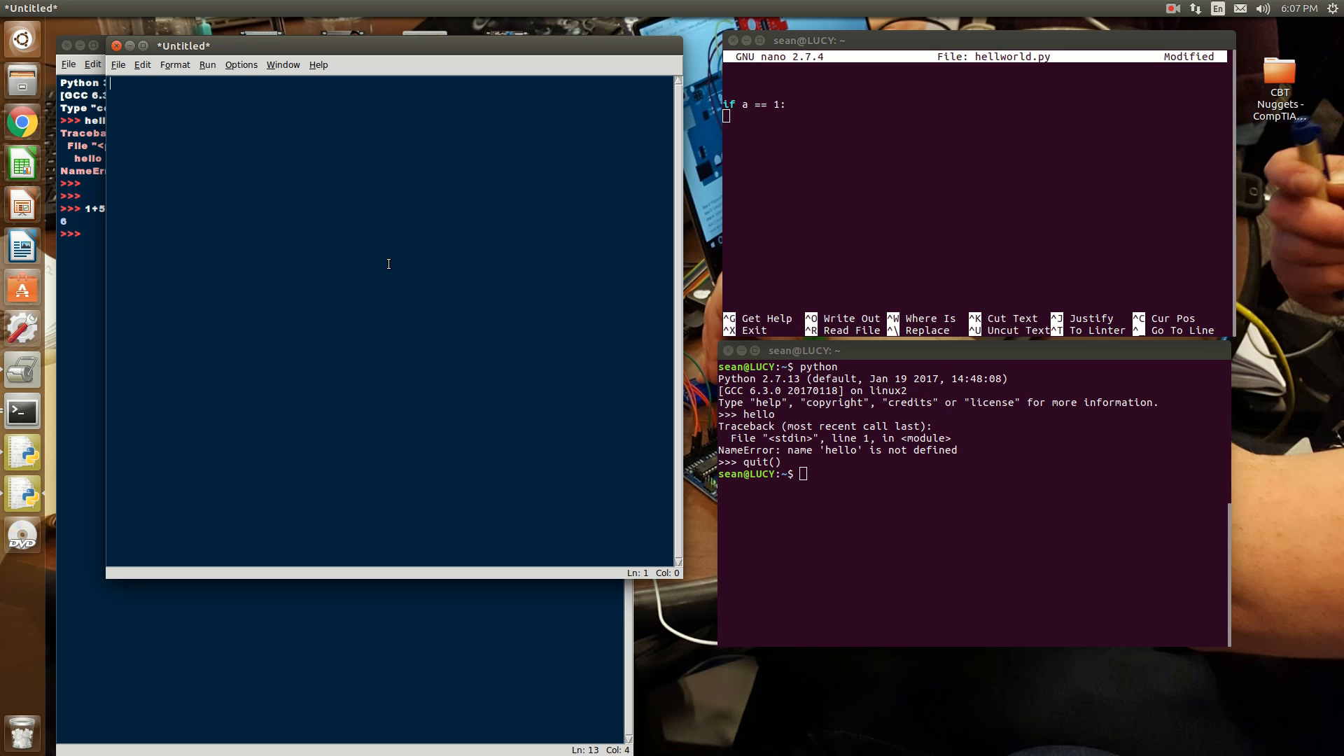
text(str a)
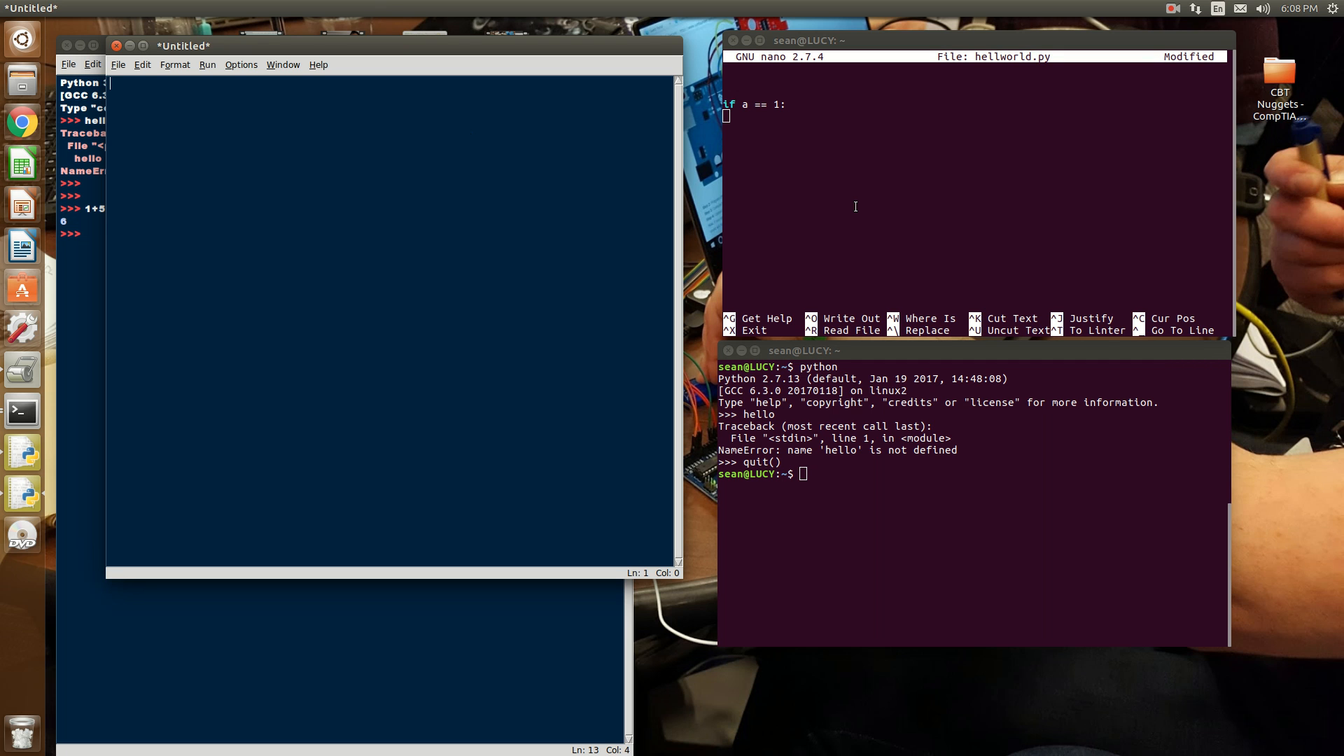
mouse_move(1179, 5)
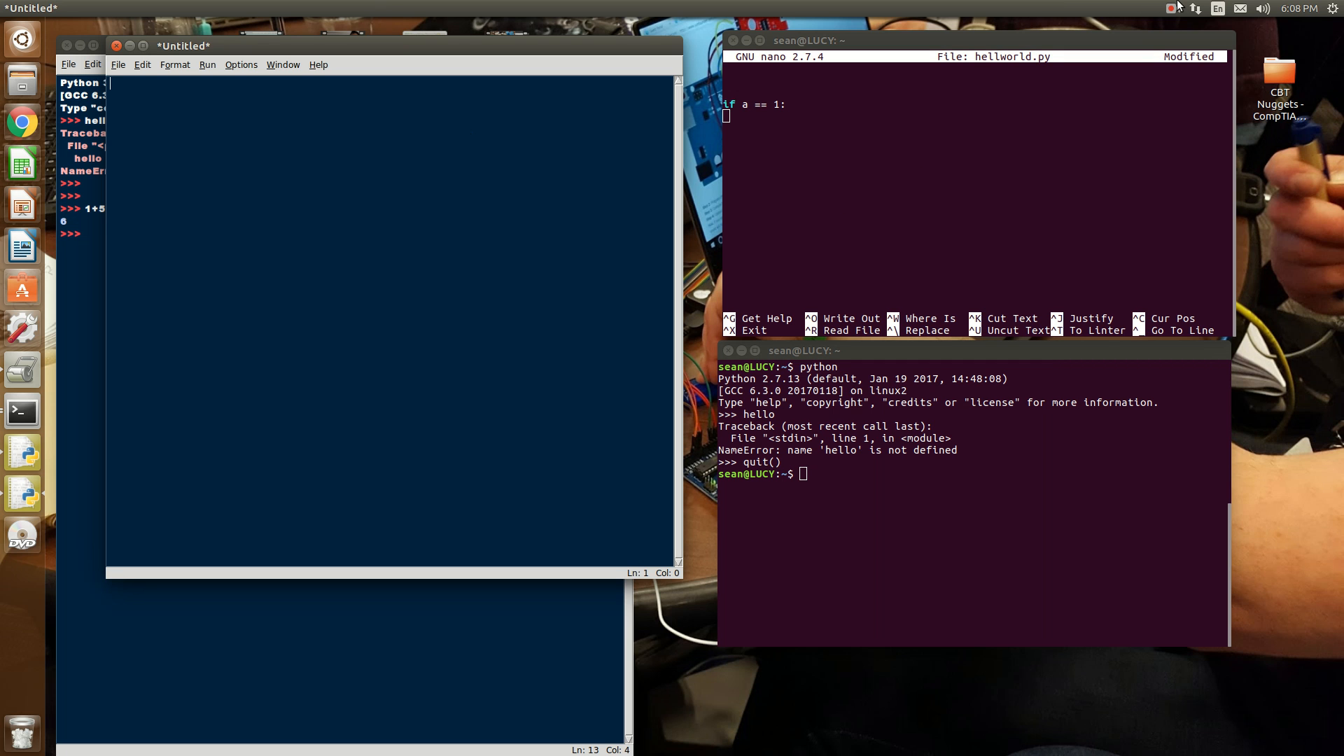